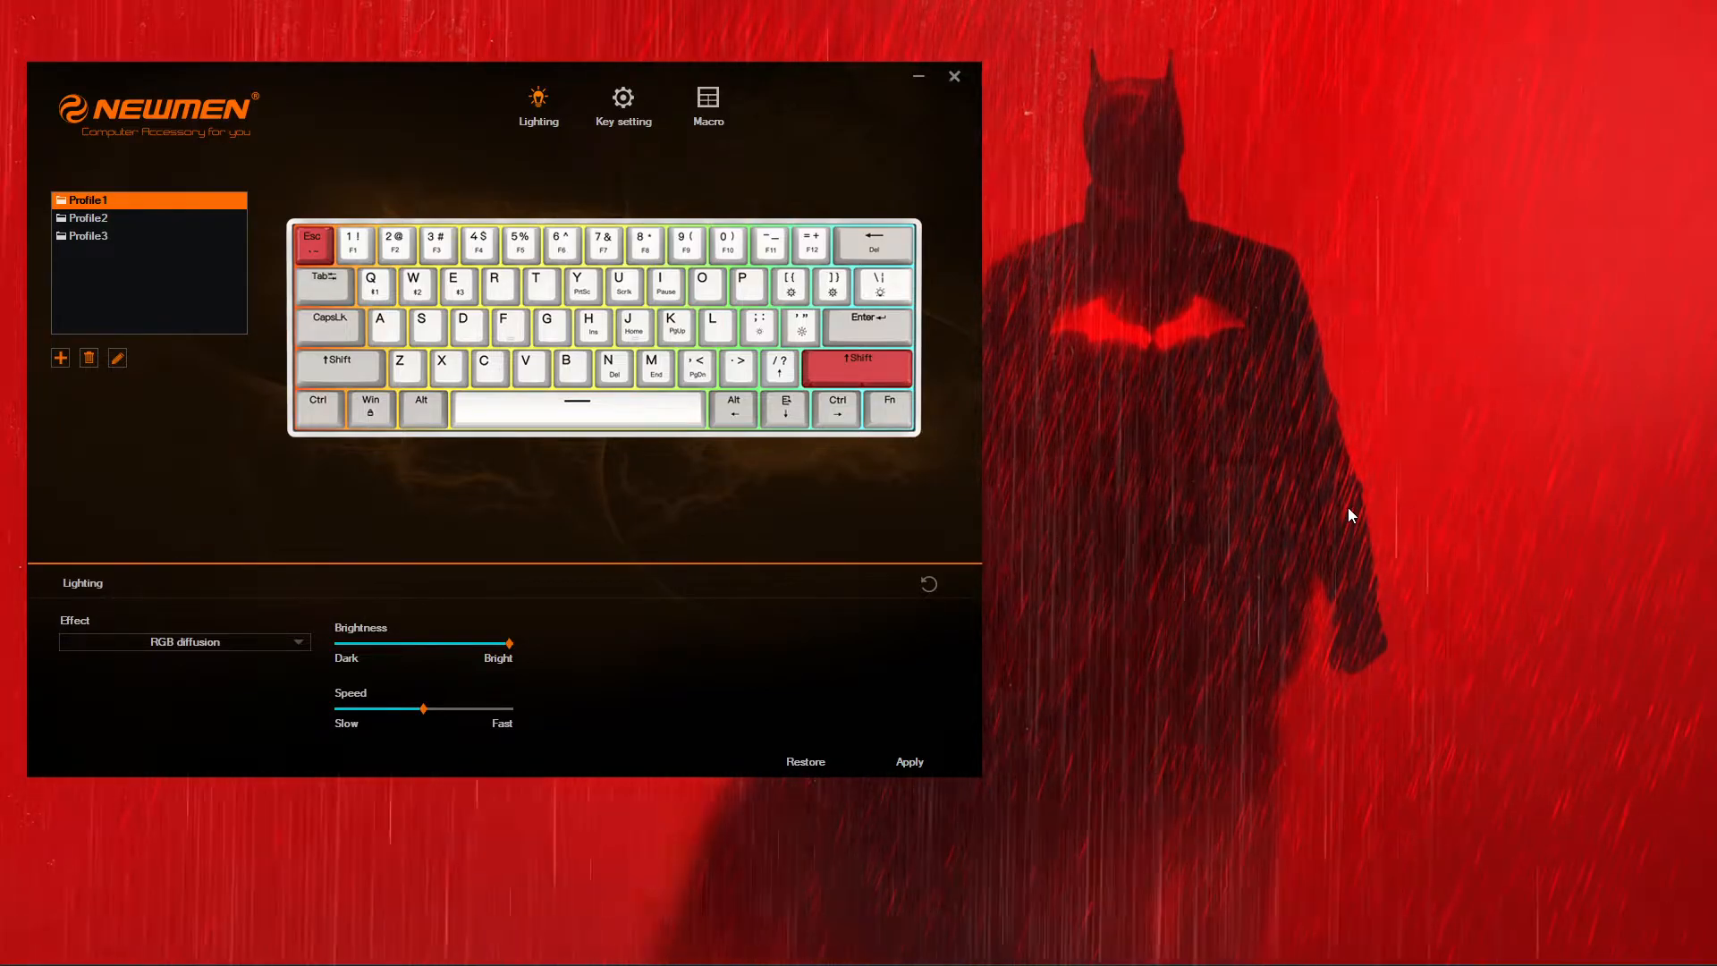
pyautogui.moveTo(909, 672)
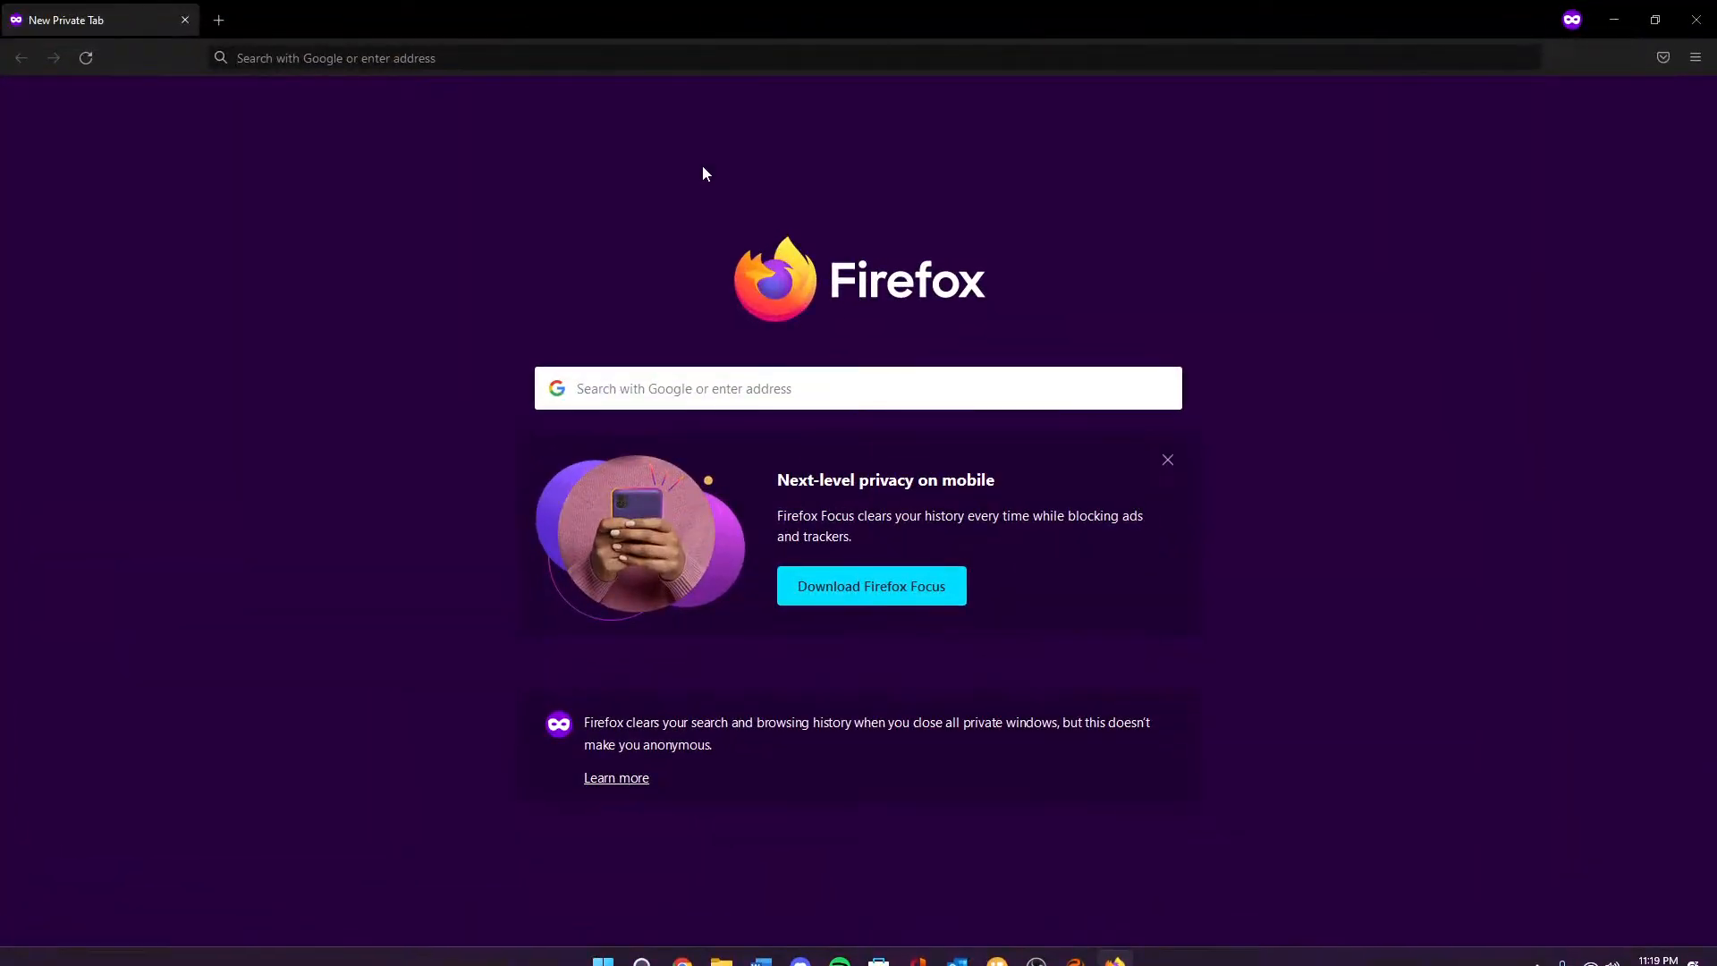
pyautogui.moveTo(662, 91)
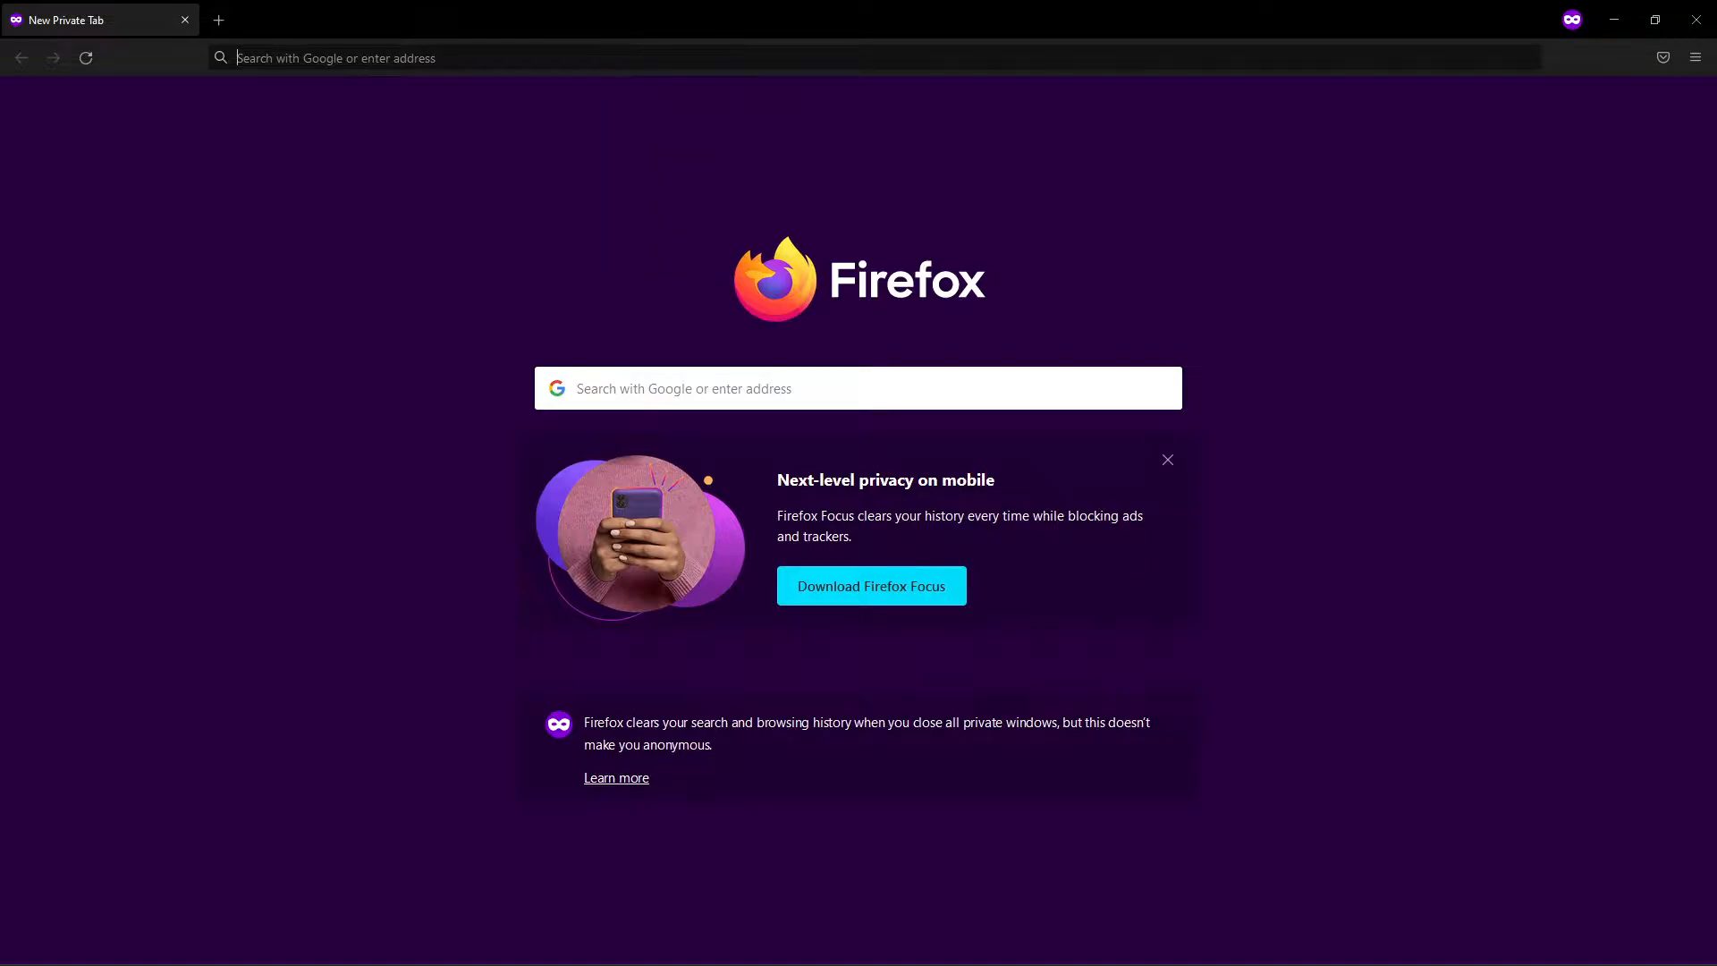
# Step: Load the shared drive.google.com folder URL for the Newmen GM610 software in Firefox
pyautogui.write('https://drive.google.com/drive/folders/1bjBFGhKqRgJINkNLon5Cpi-V91161a0C?usp=sharing')
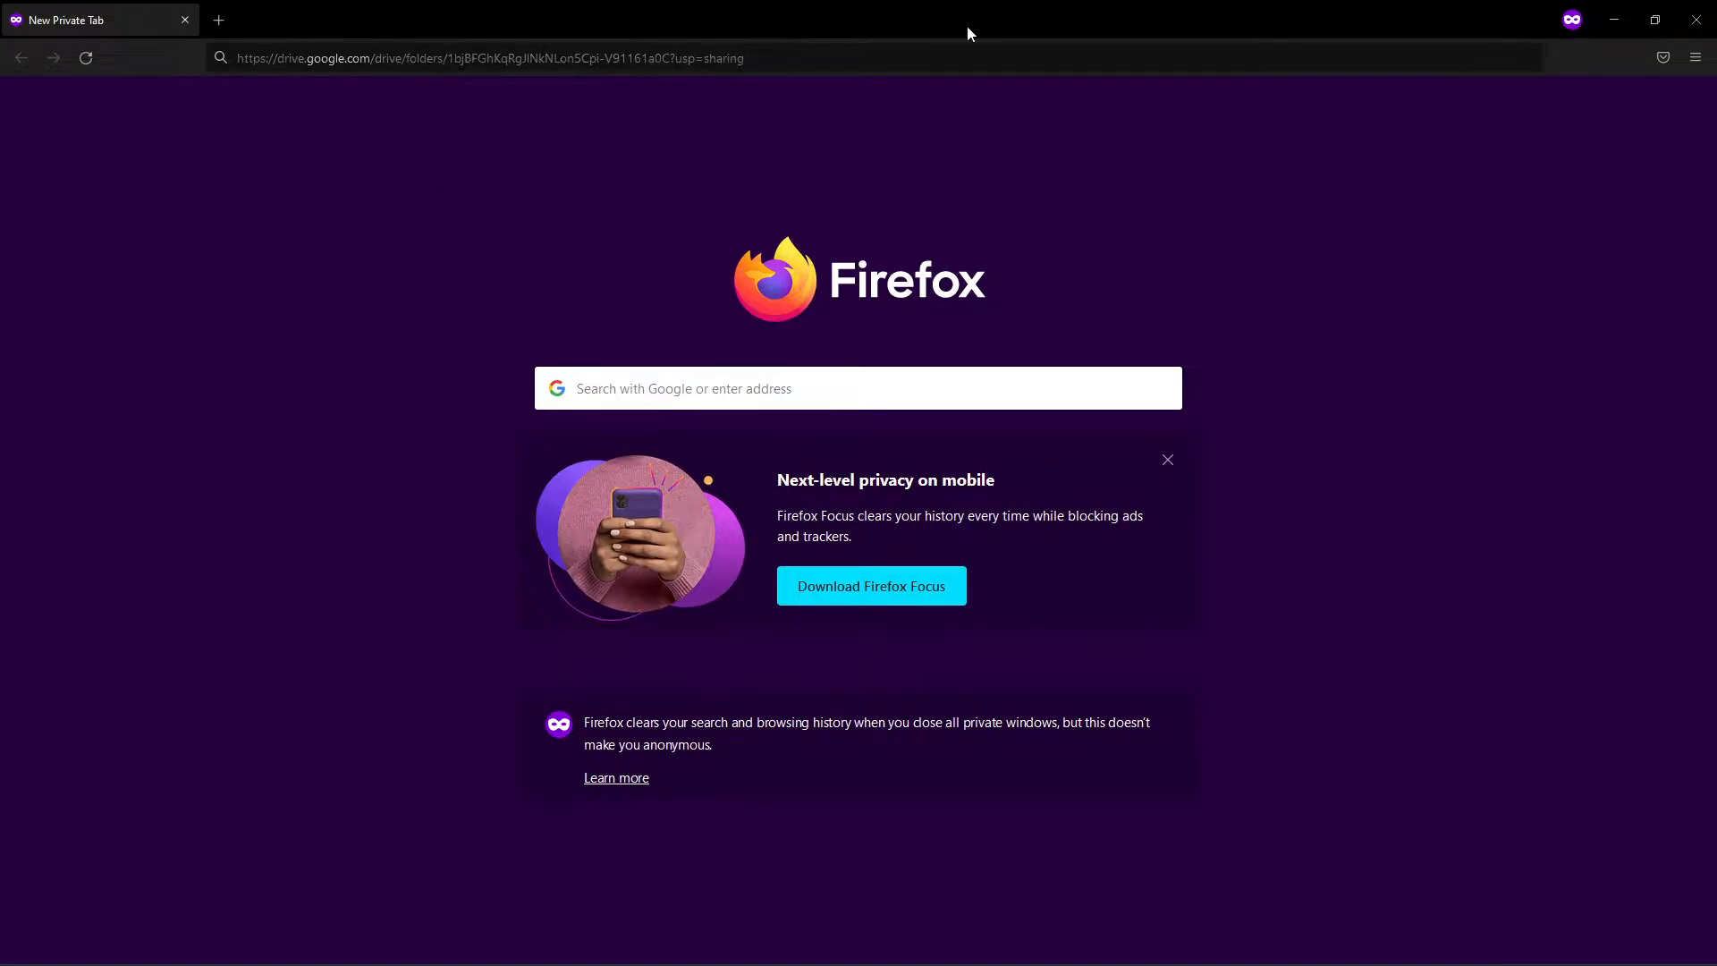
pyautogui.moveTo(307, 220)
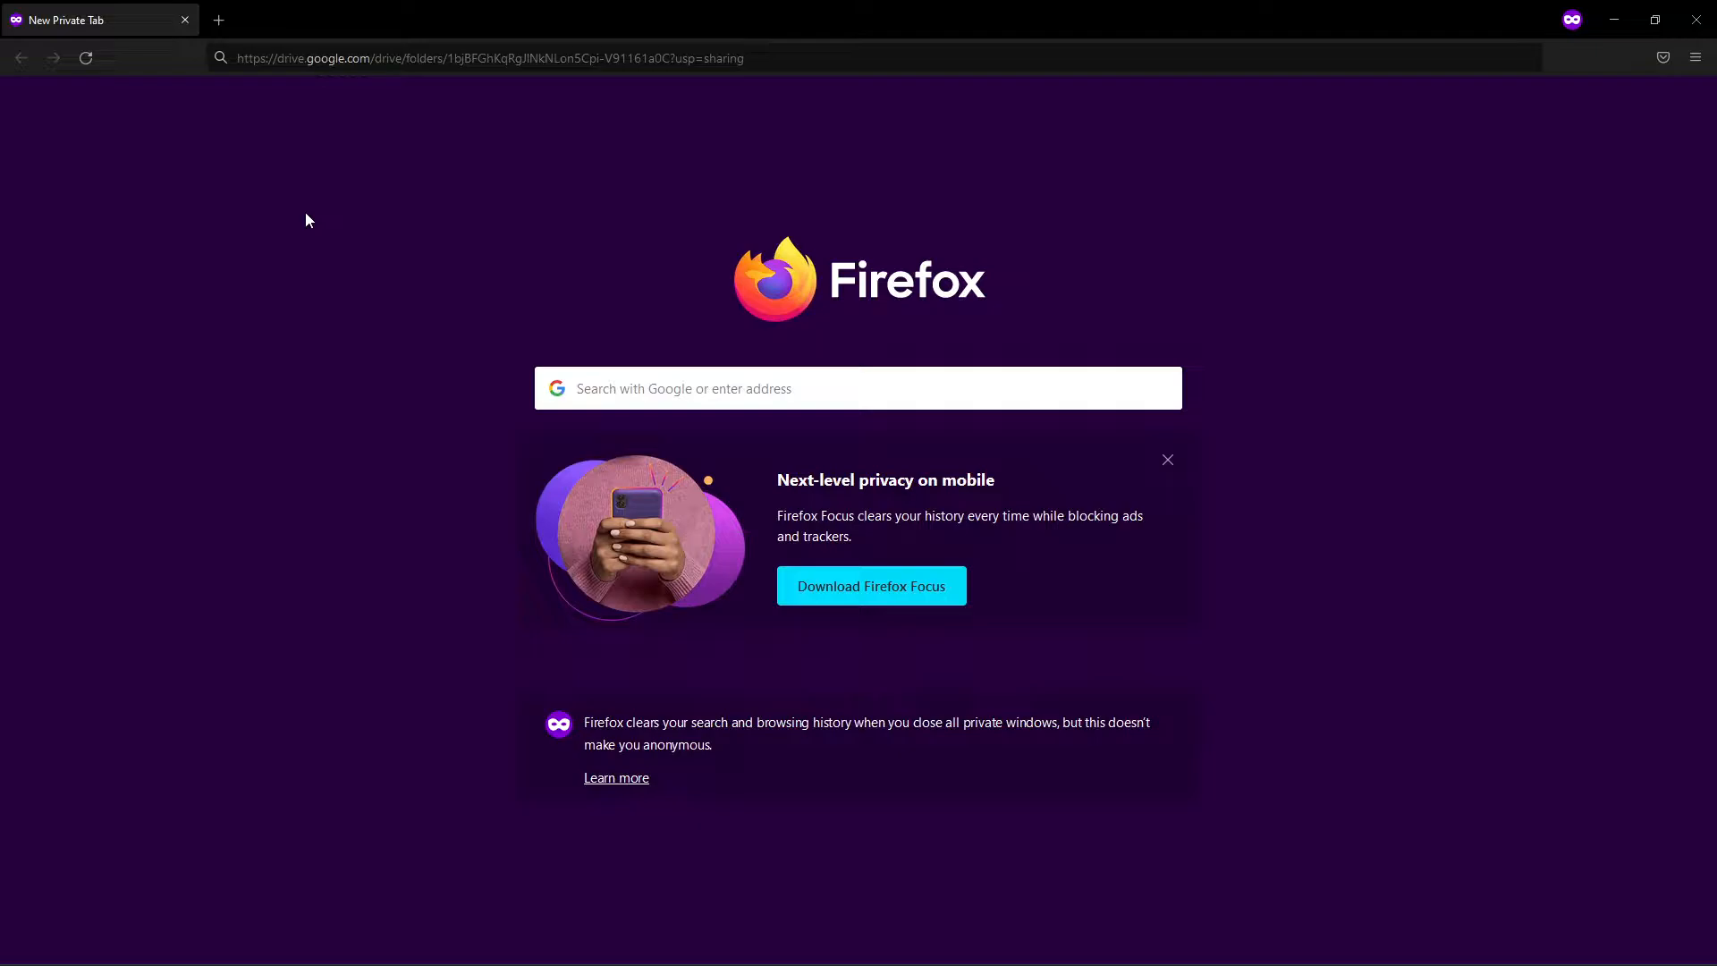
pyautogui.moveTo(680, 79)
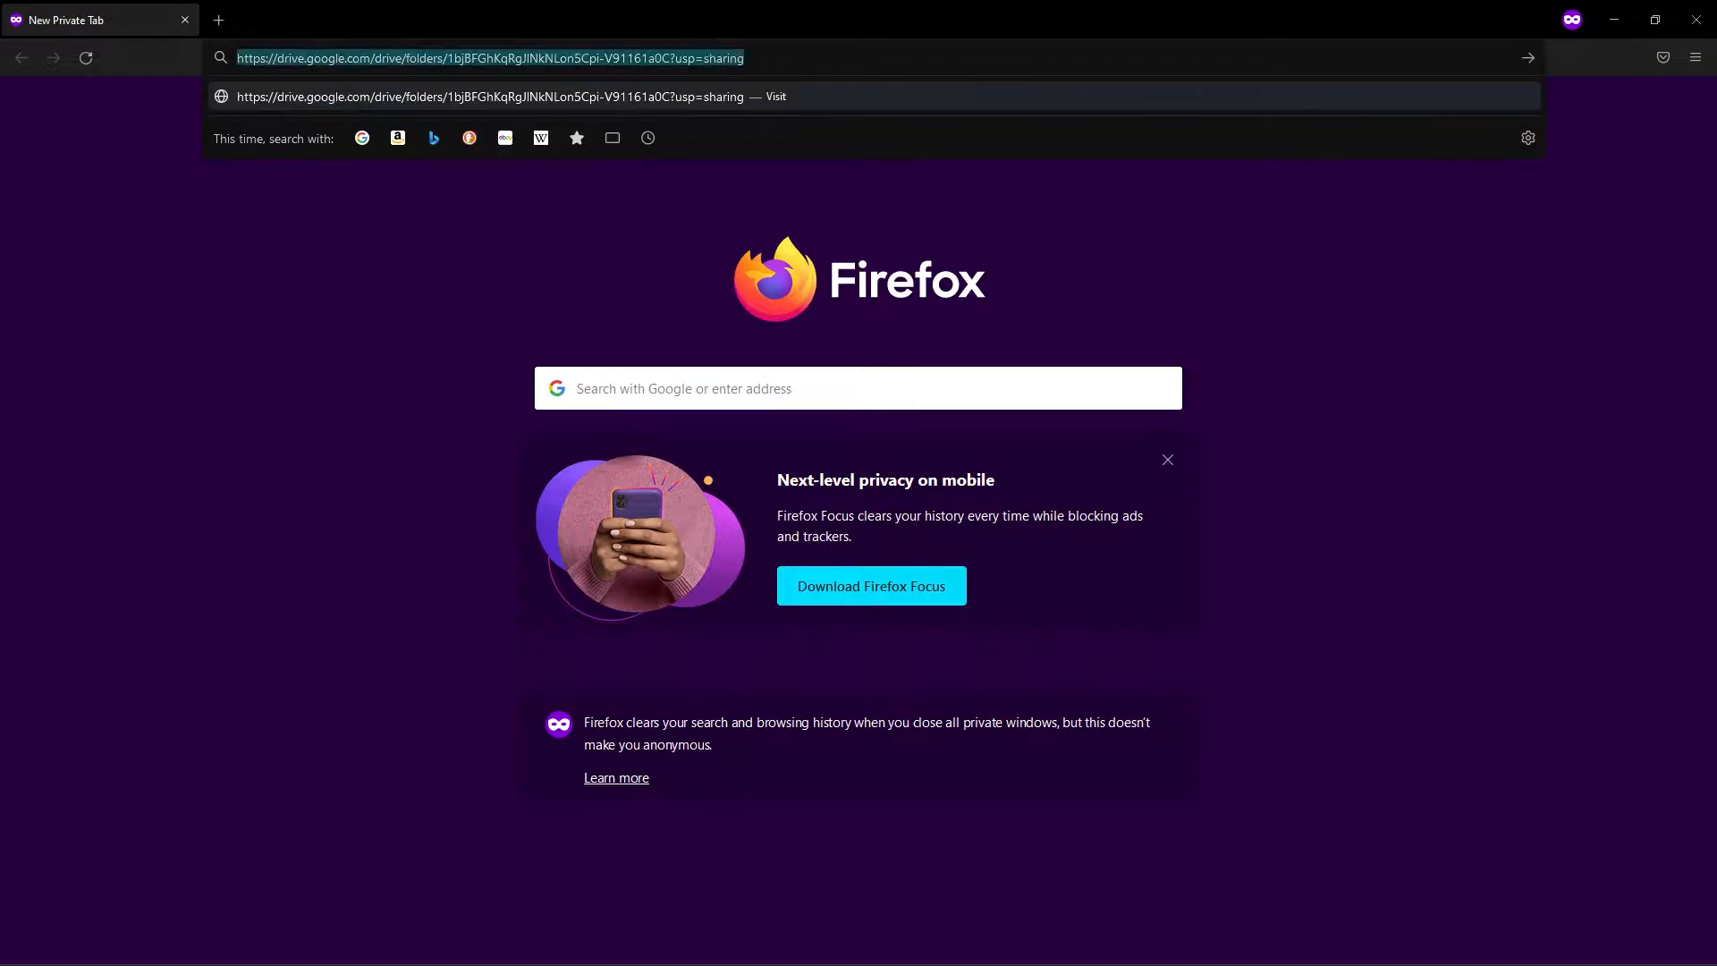
pyautogui.press('Return')
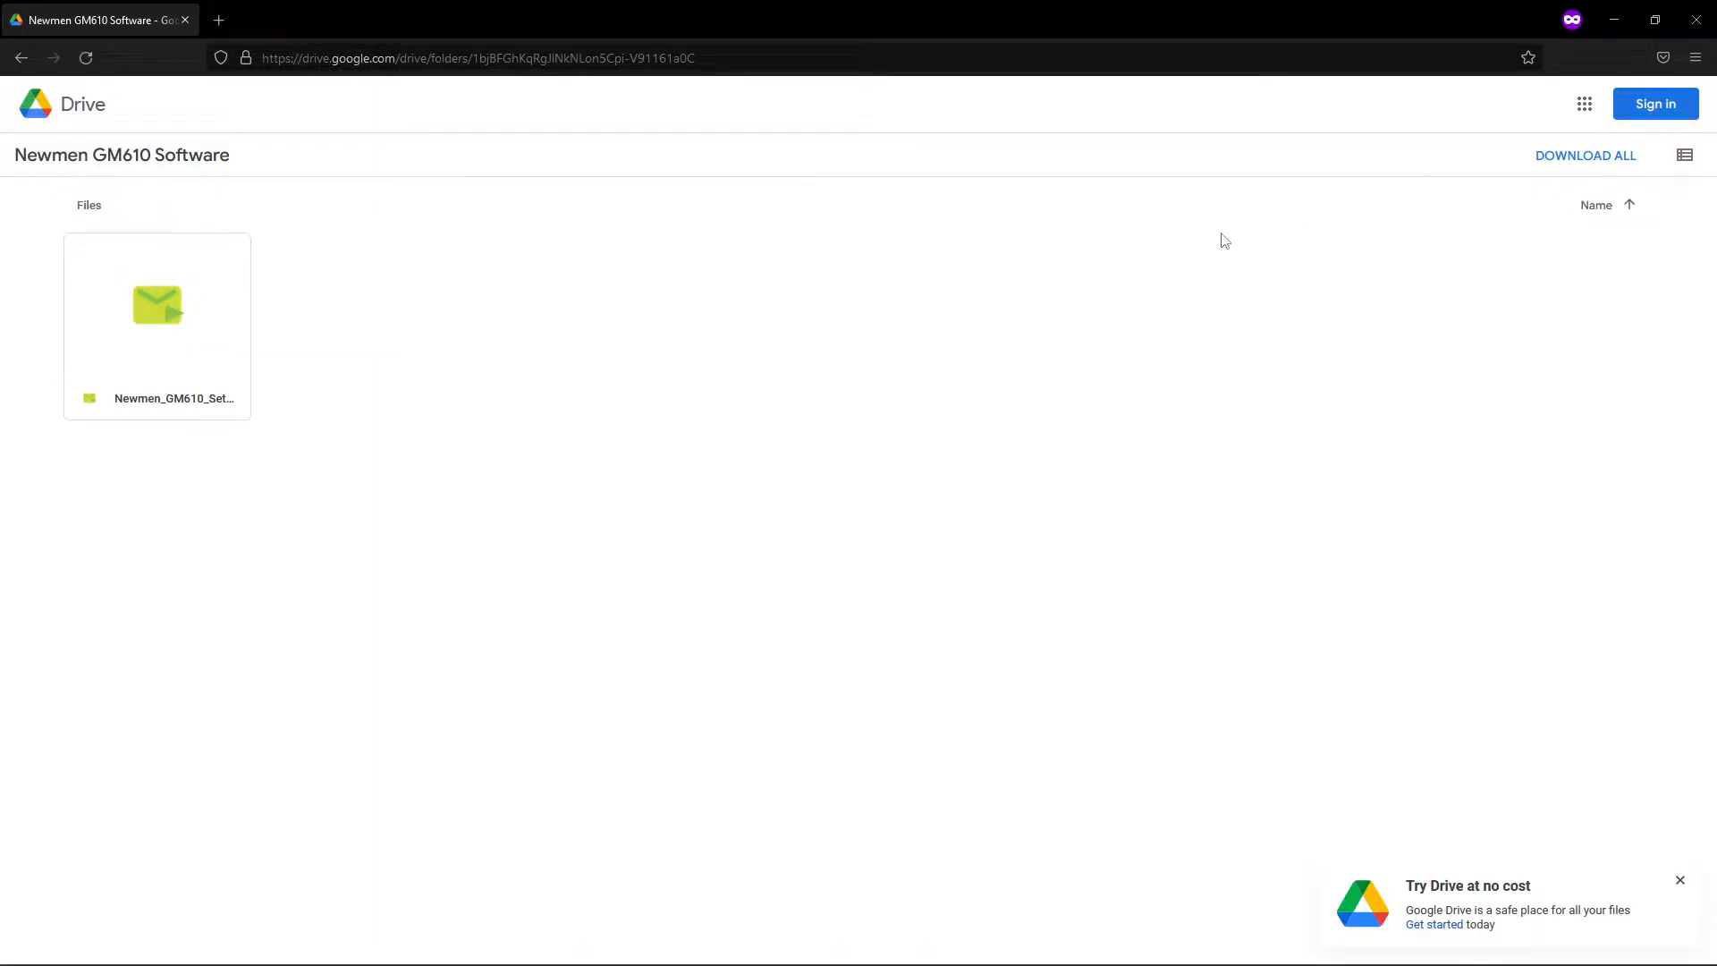
pyautogui.moveTo(870, 284)
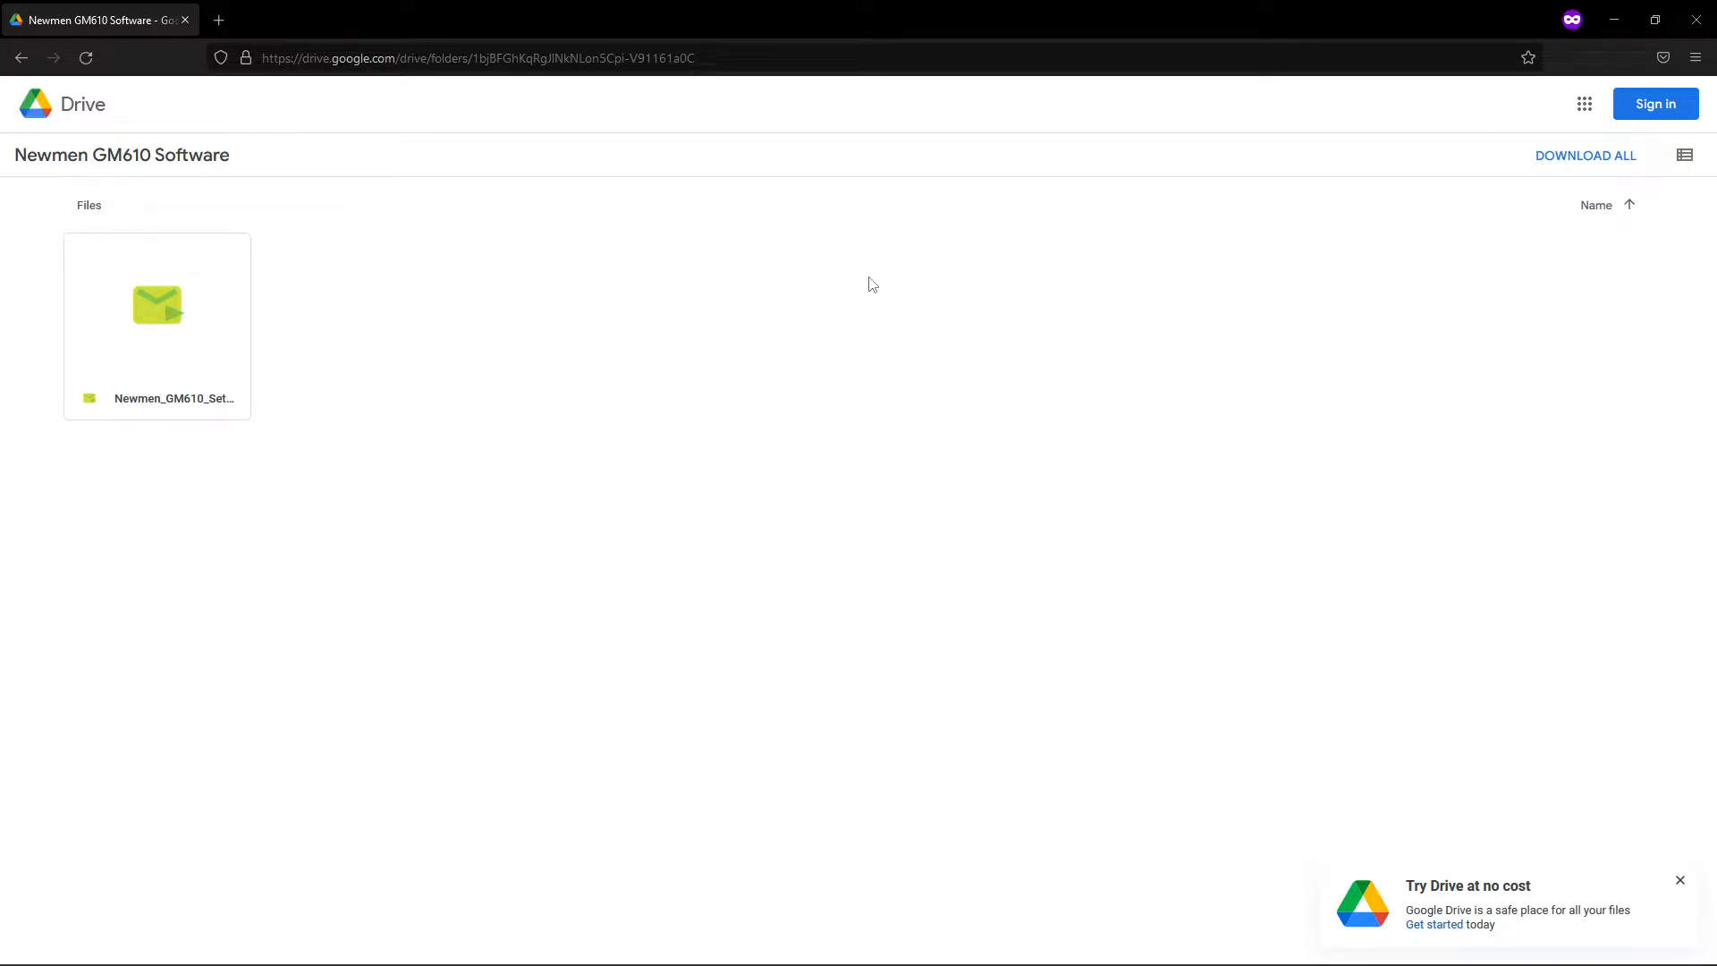
pyautogui.moveTo(867, 332)
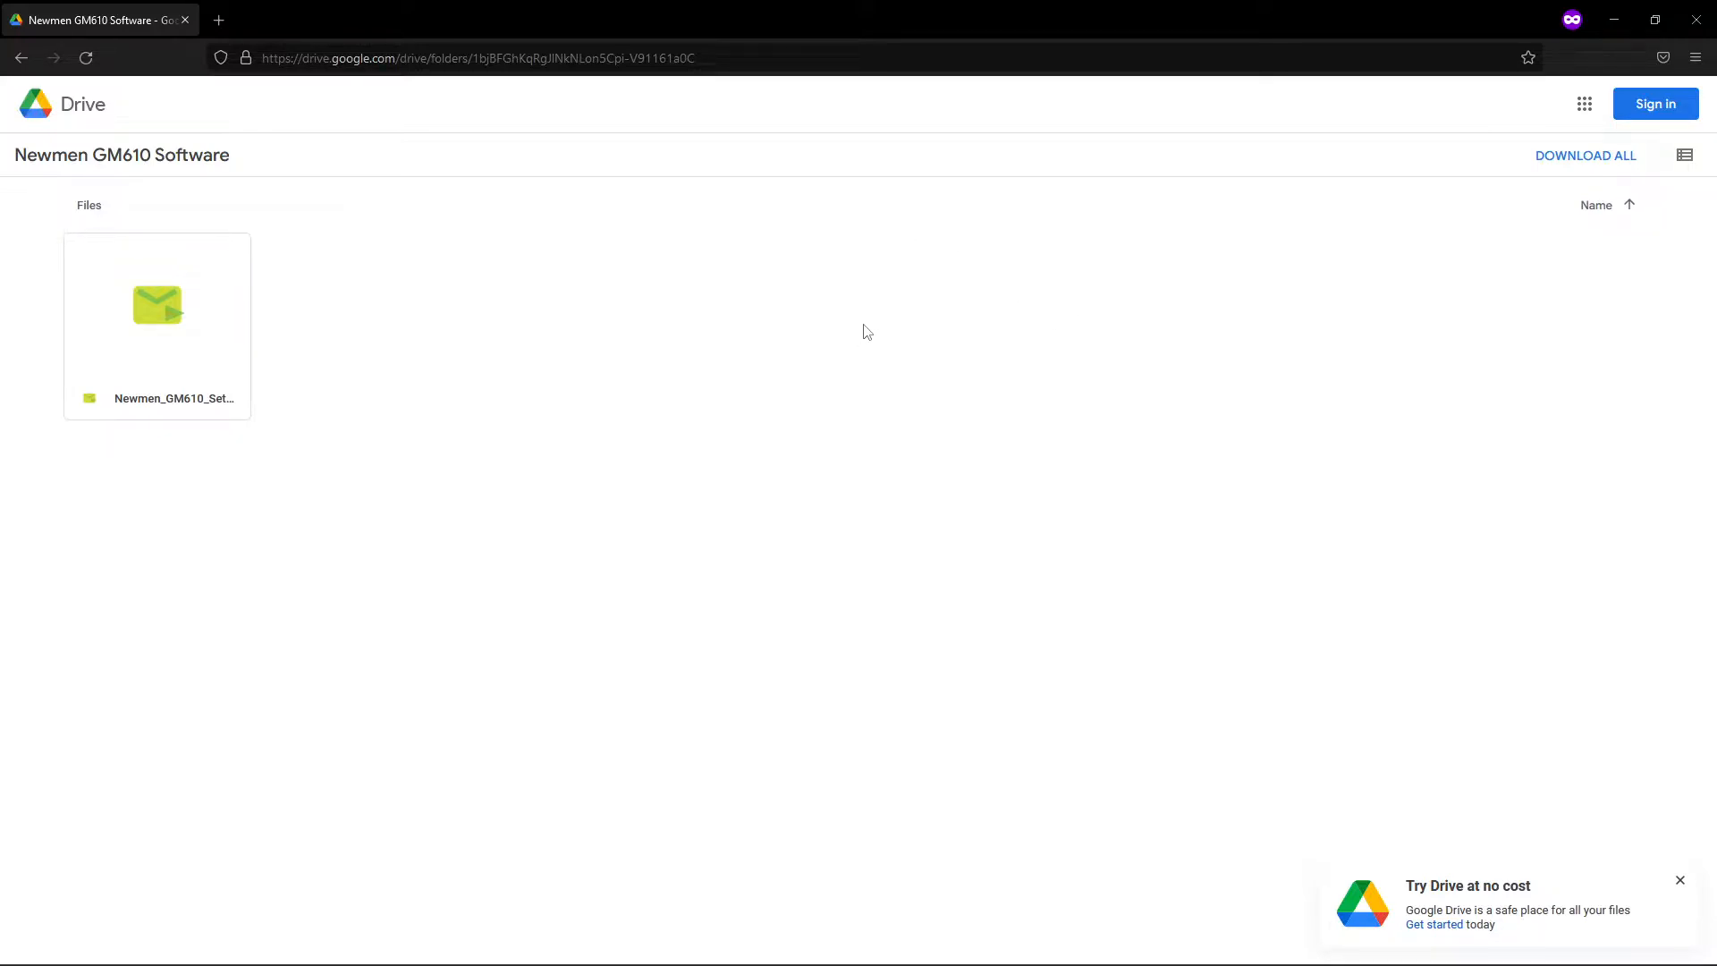
pyautogui.moveTo(157, 303)
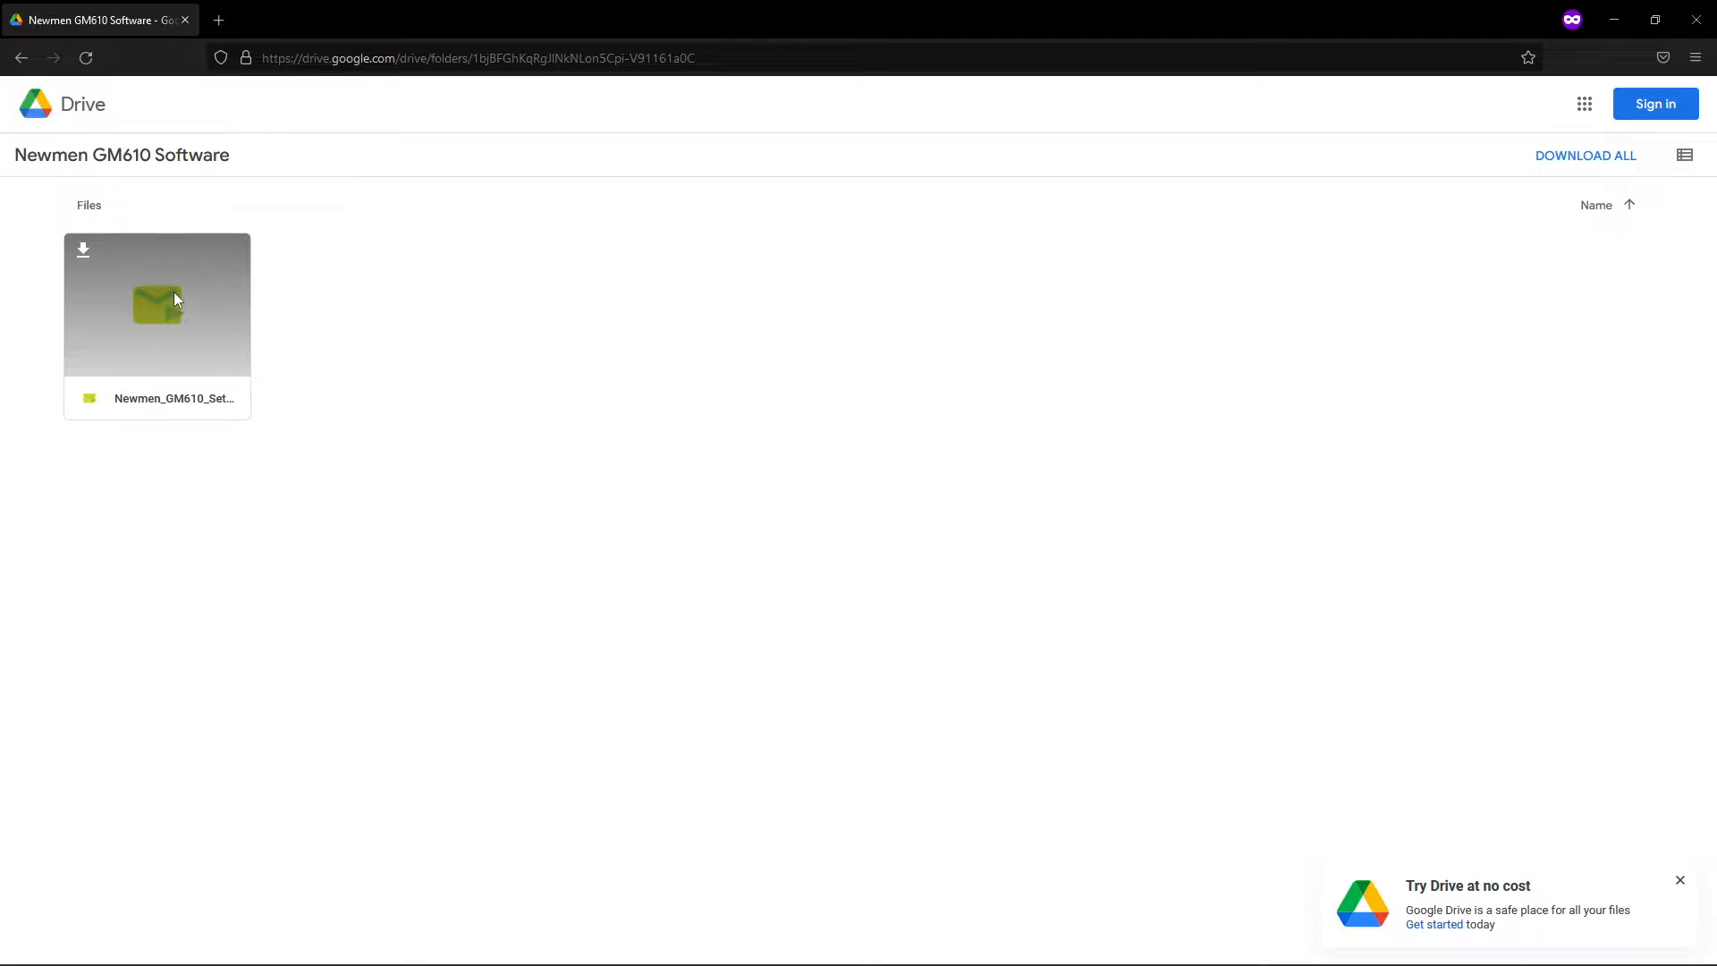
pyautogui.doubleClick(156, 304)
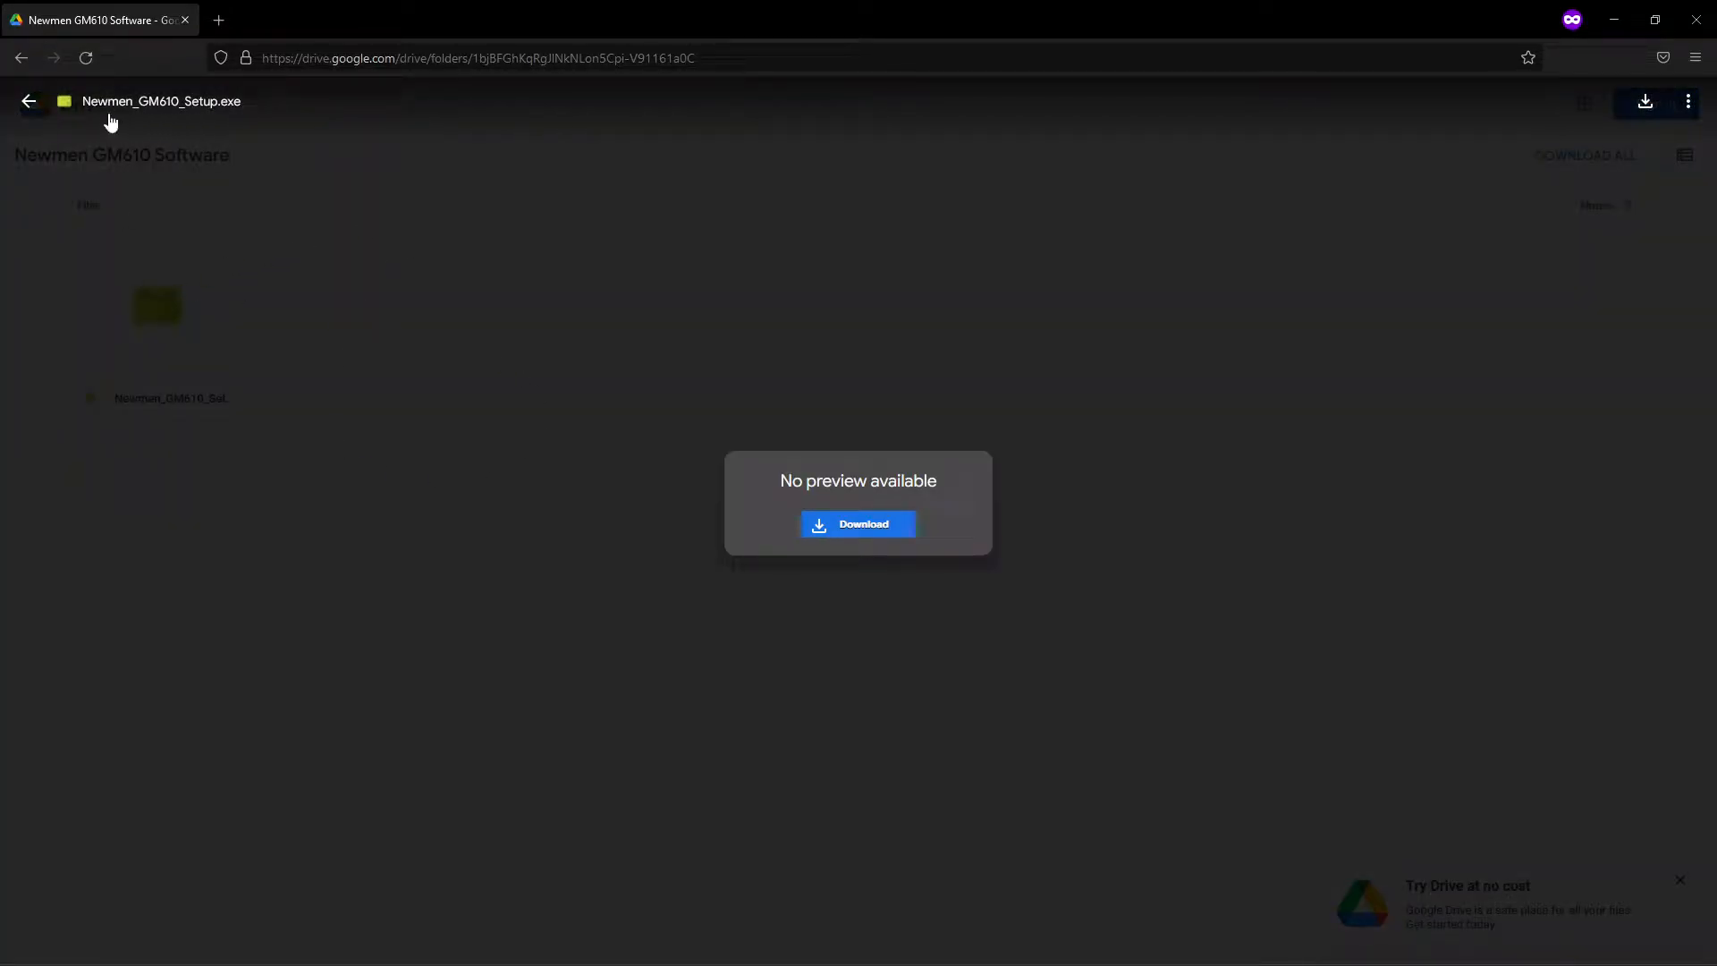
pyautogui.moveTo(113, 152)
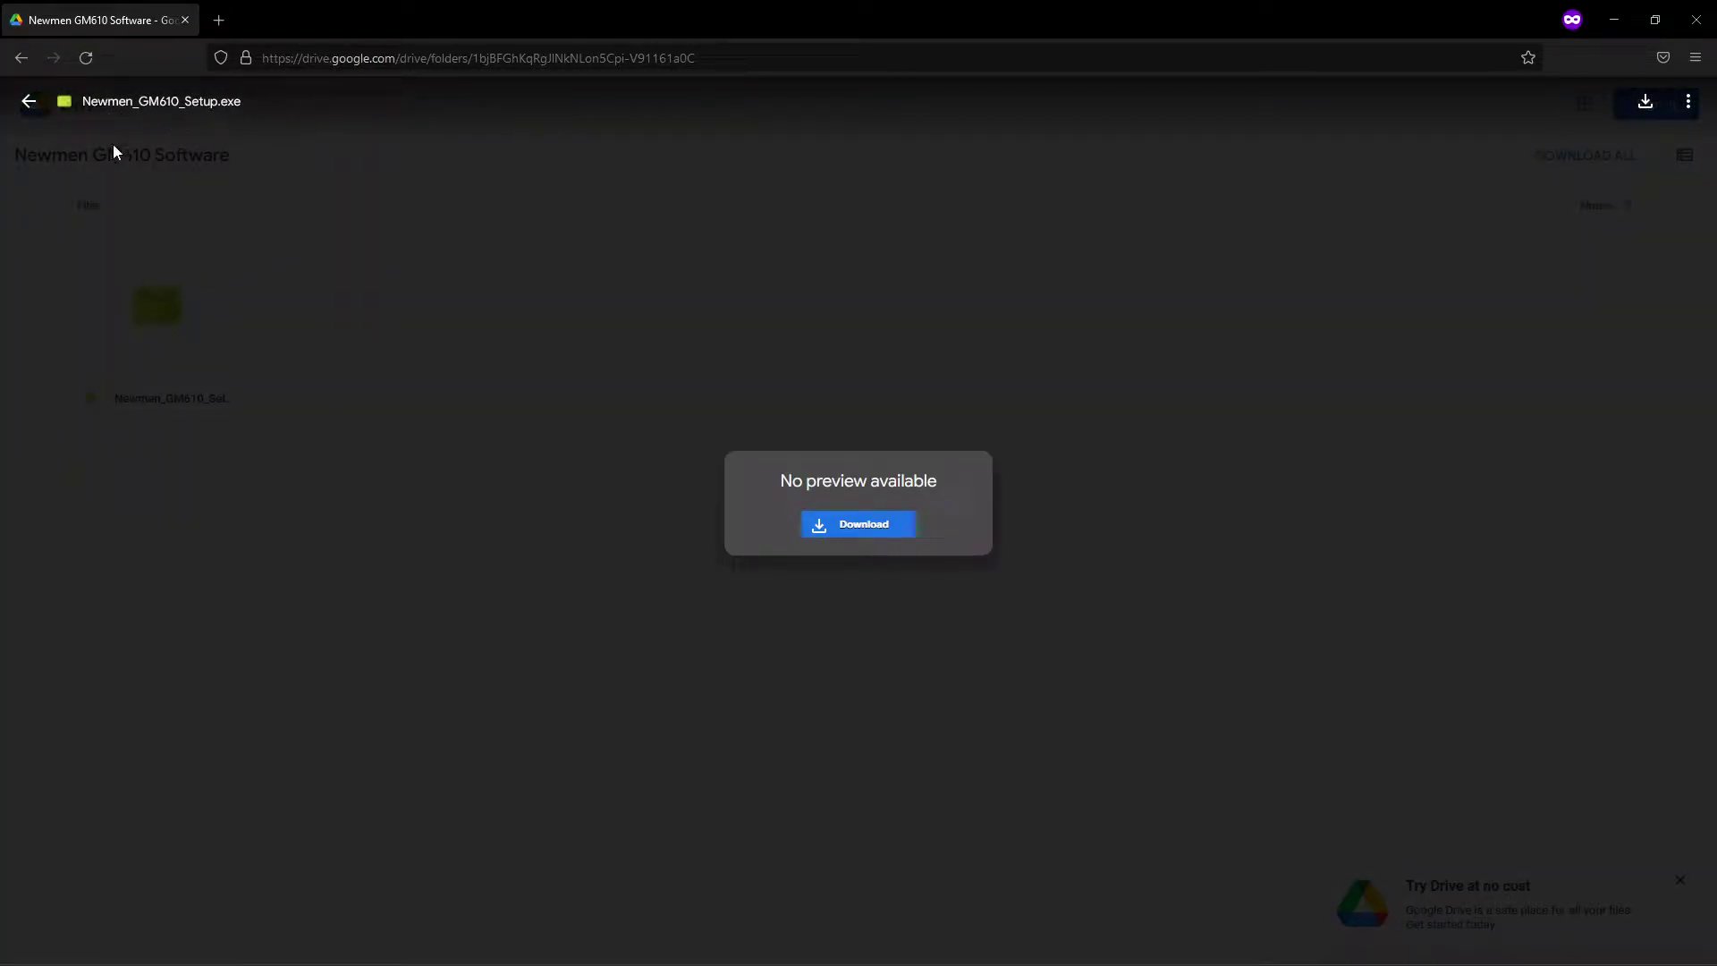
pyautogui.click(28, 101)
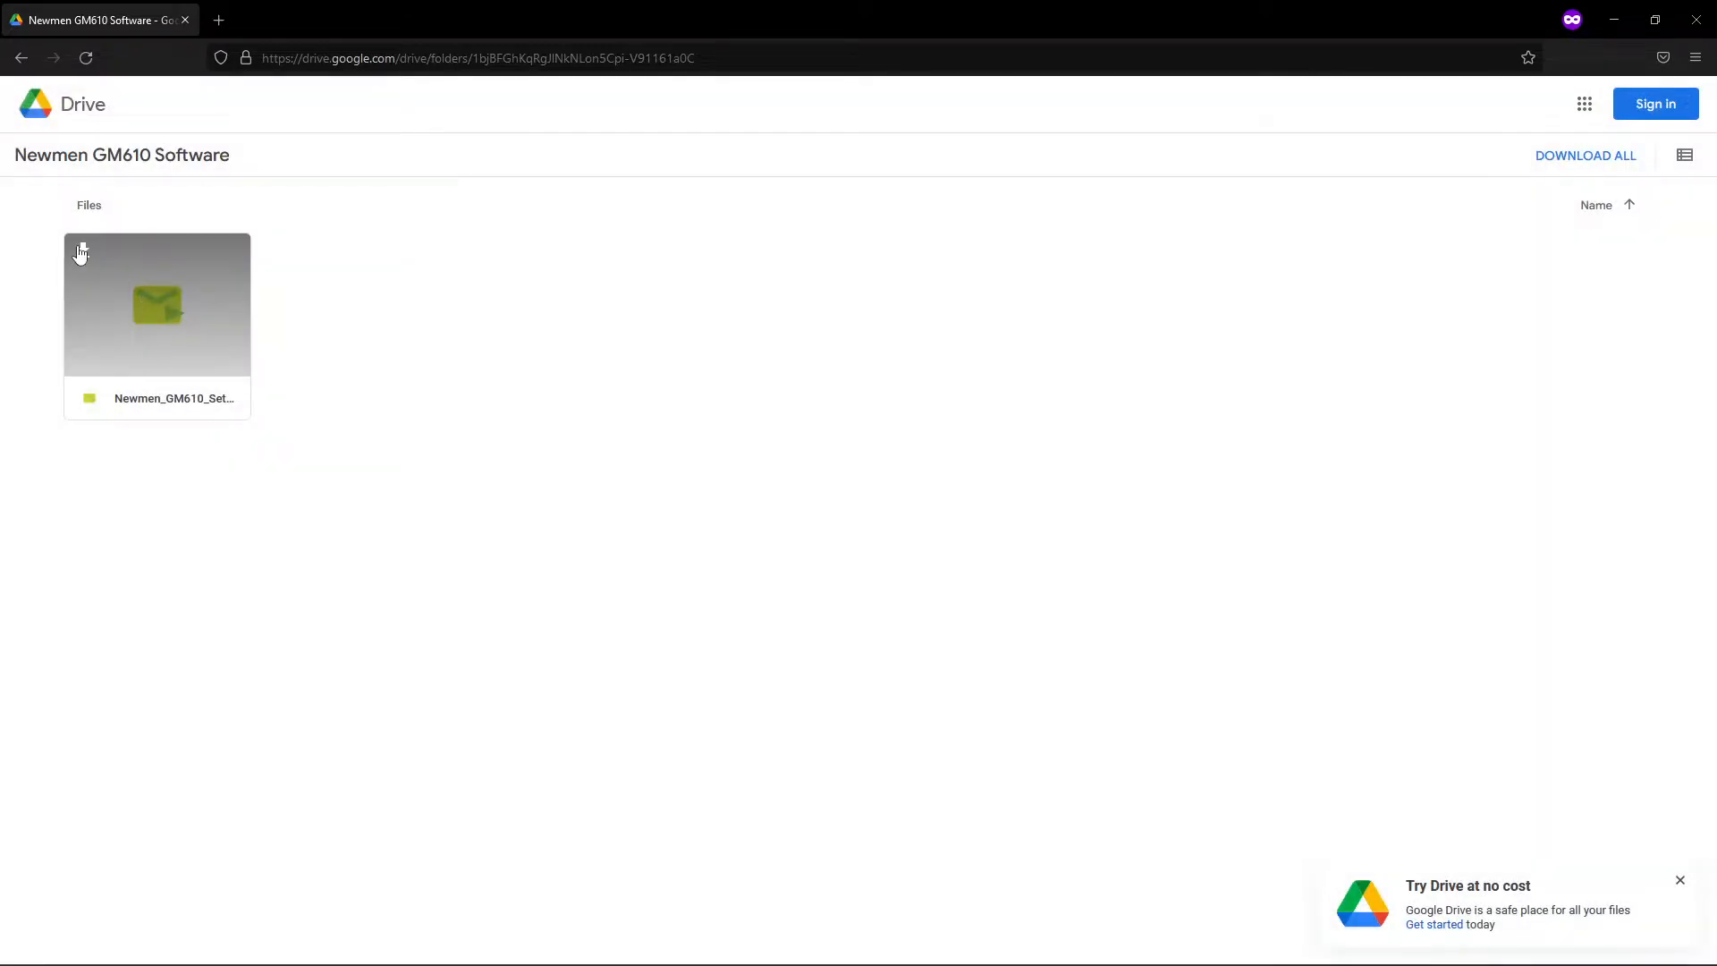
# Step: Download Newmen_GM610_Setup.exe, accepting the dangerous-file warning and saving to Downloads
pyautogui.click(157, 304)
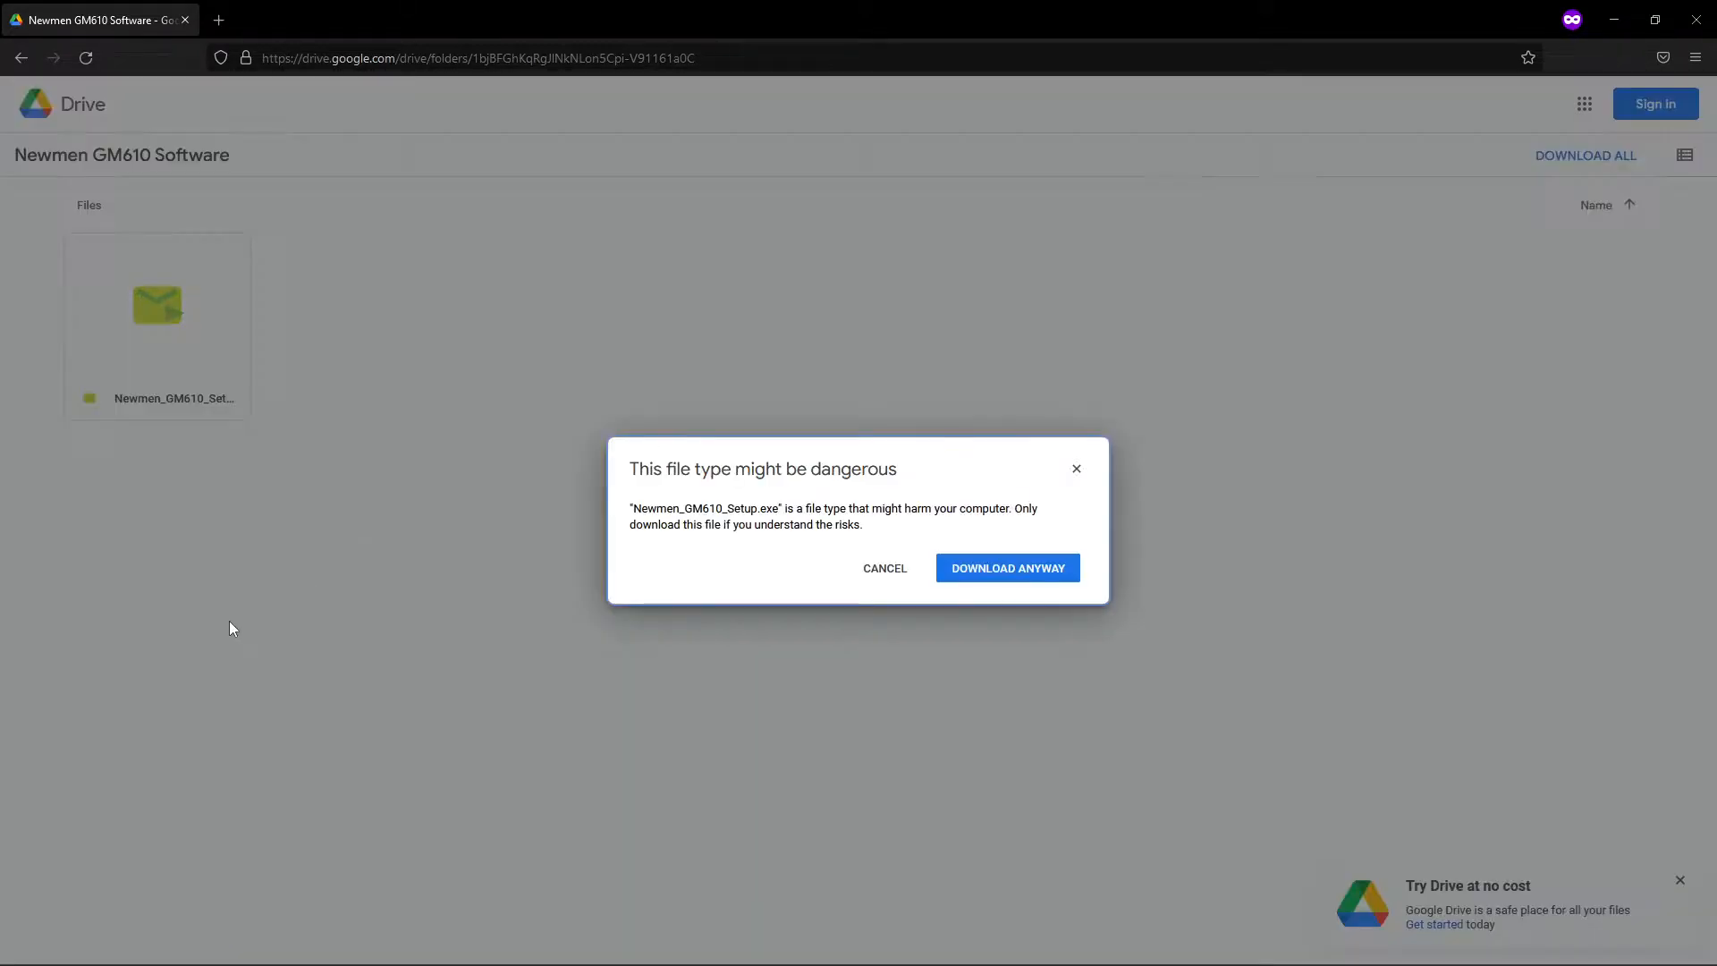
pyautogui.moveTo(920, 523)
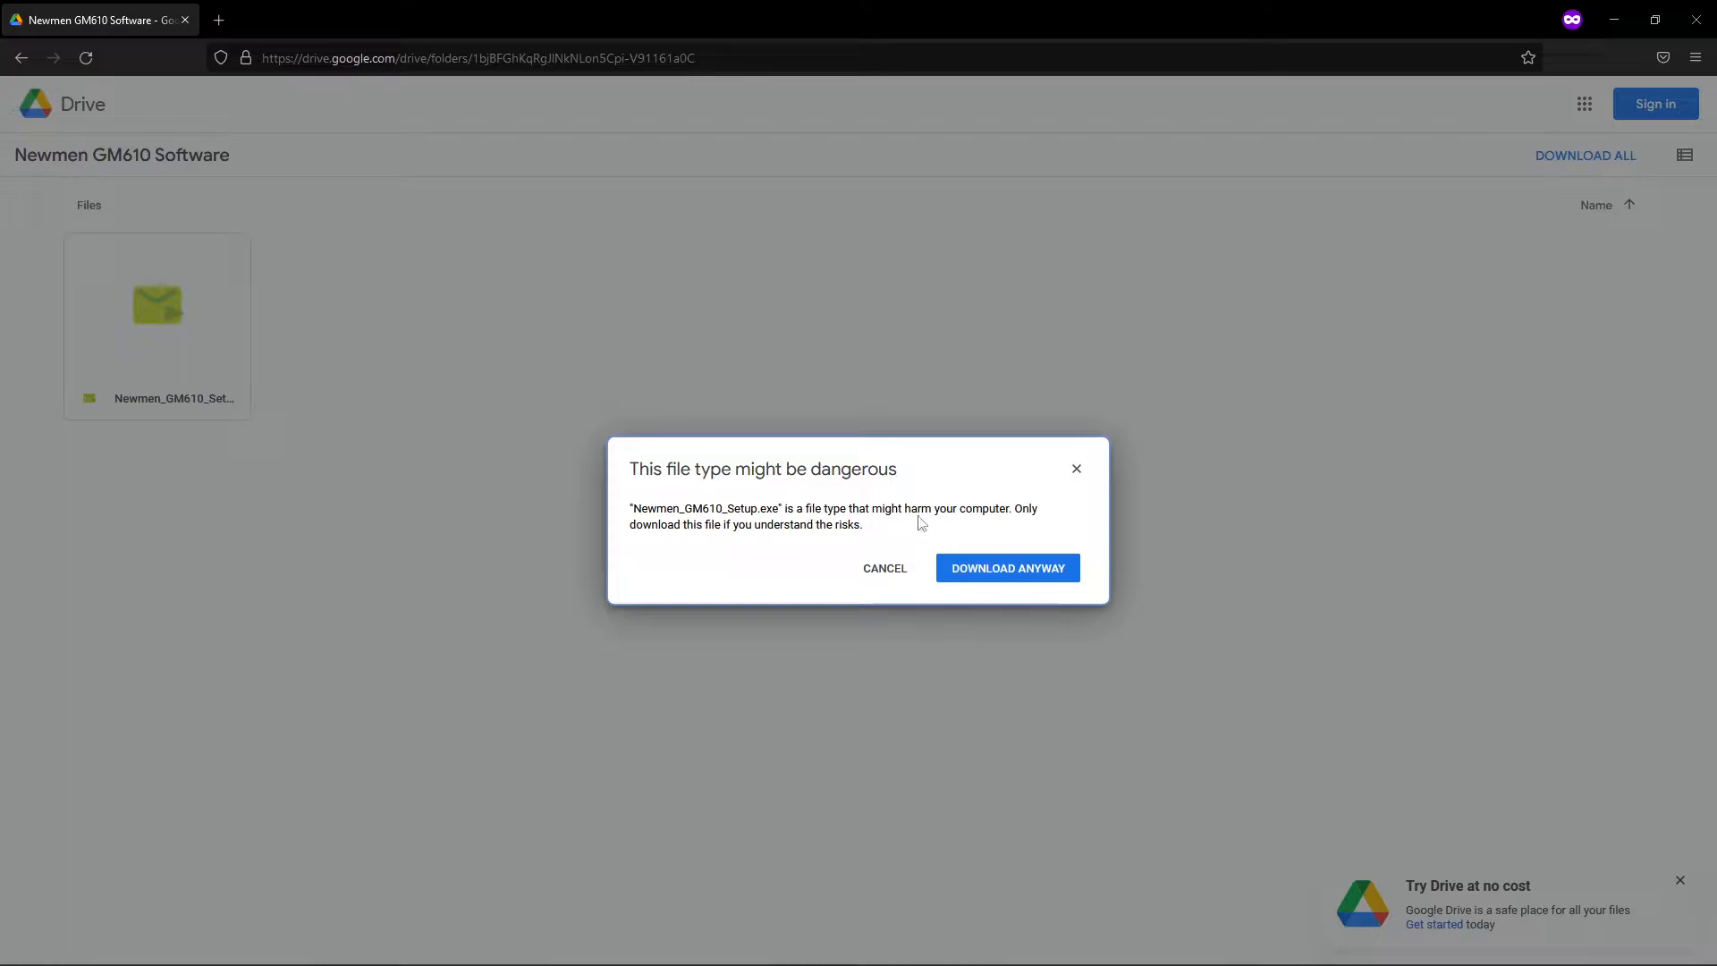
pyautogui.moveTo(1252, 687)
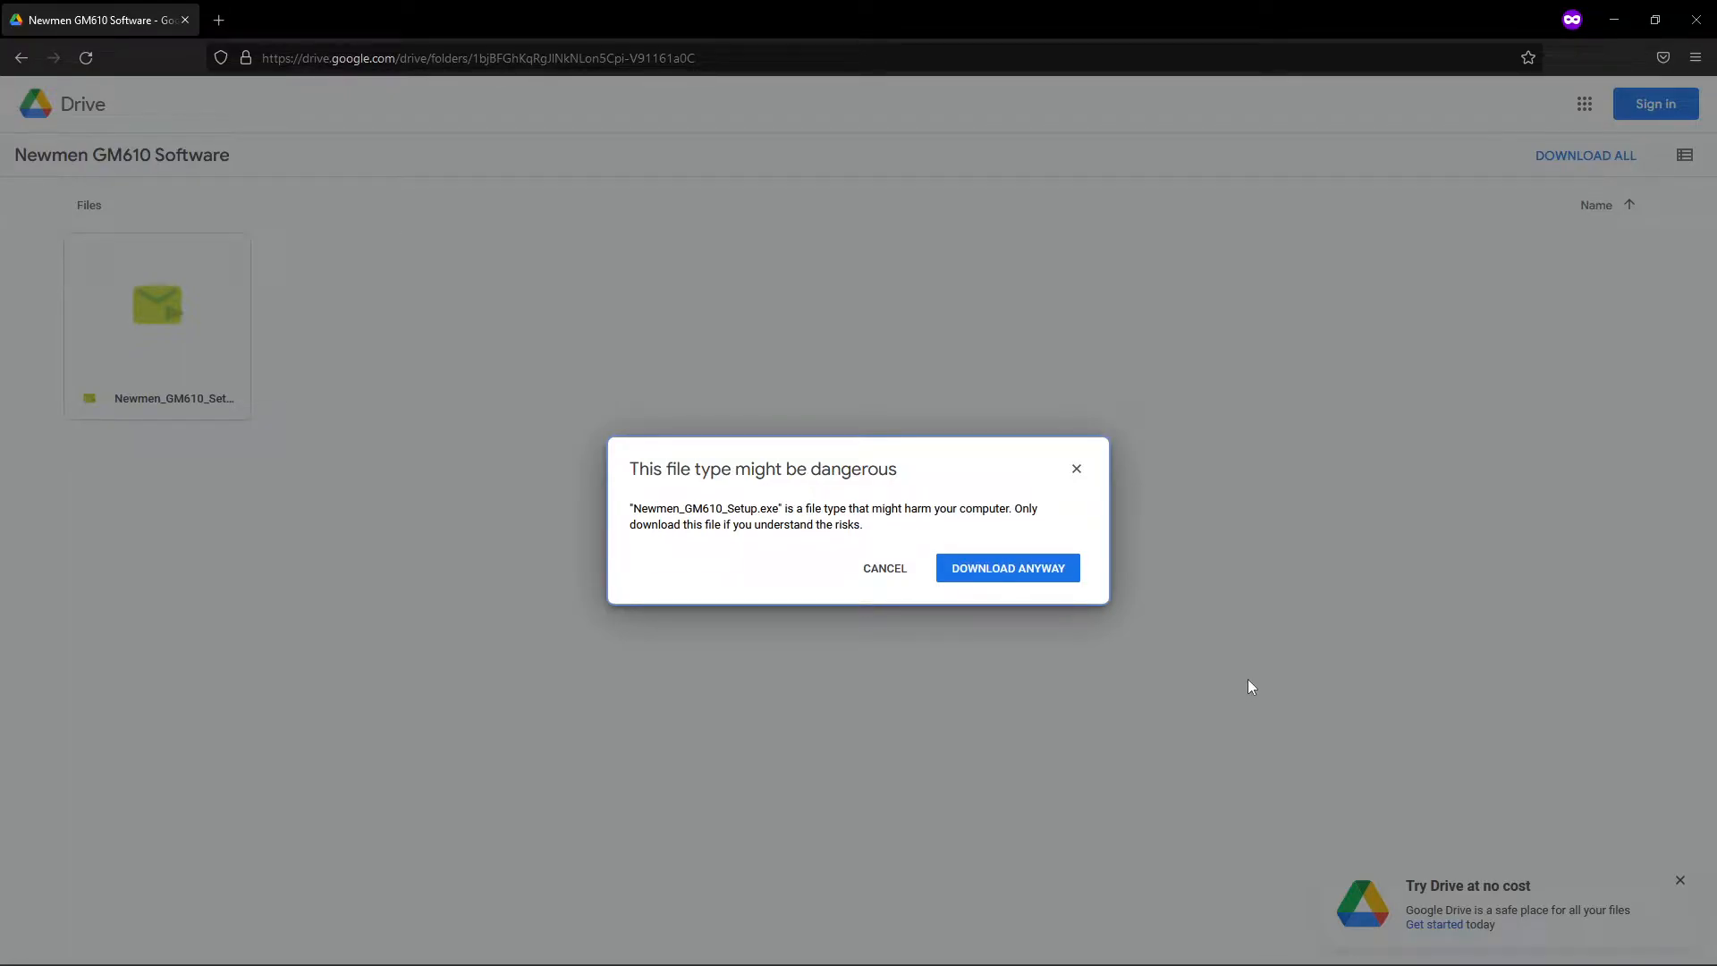
pyautogui.moveTo(1058, 598)
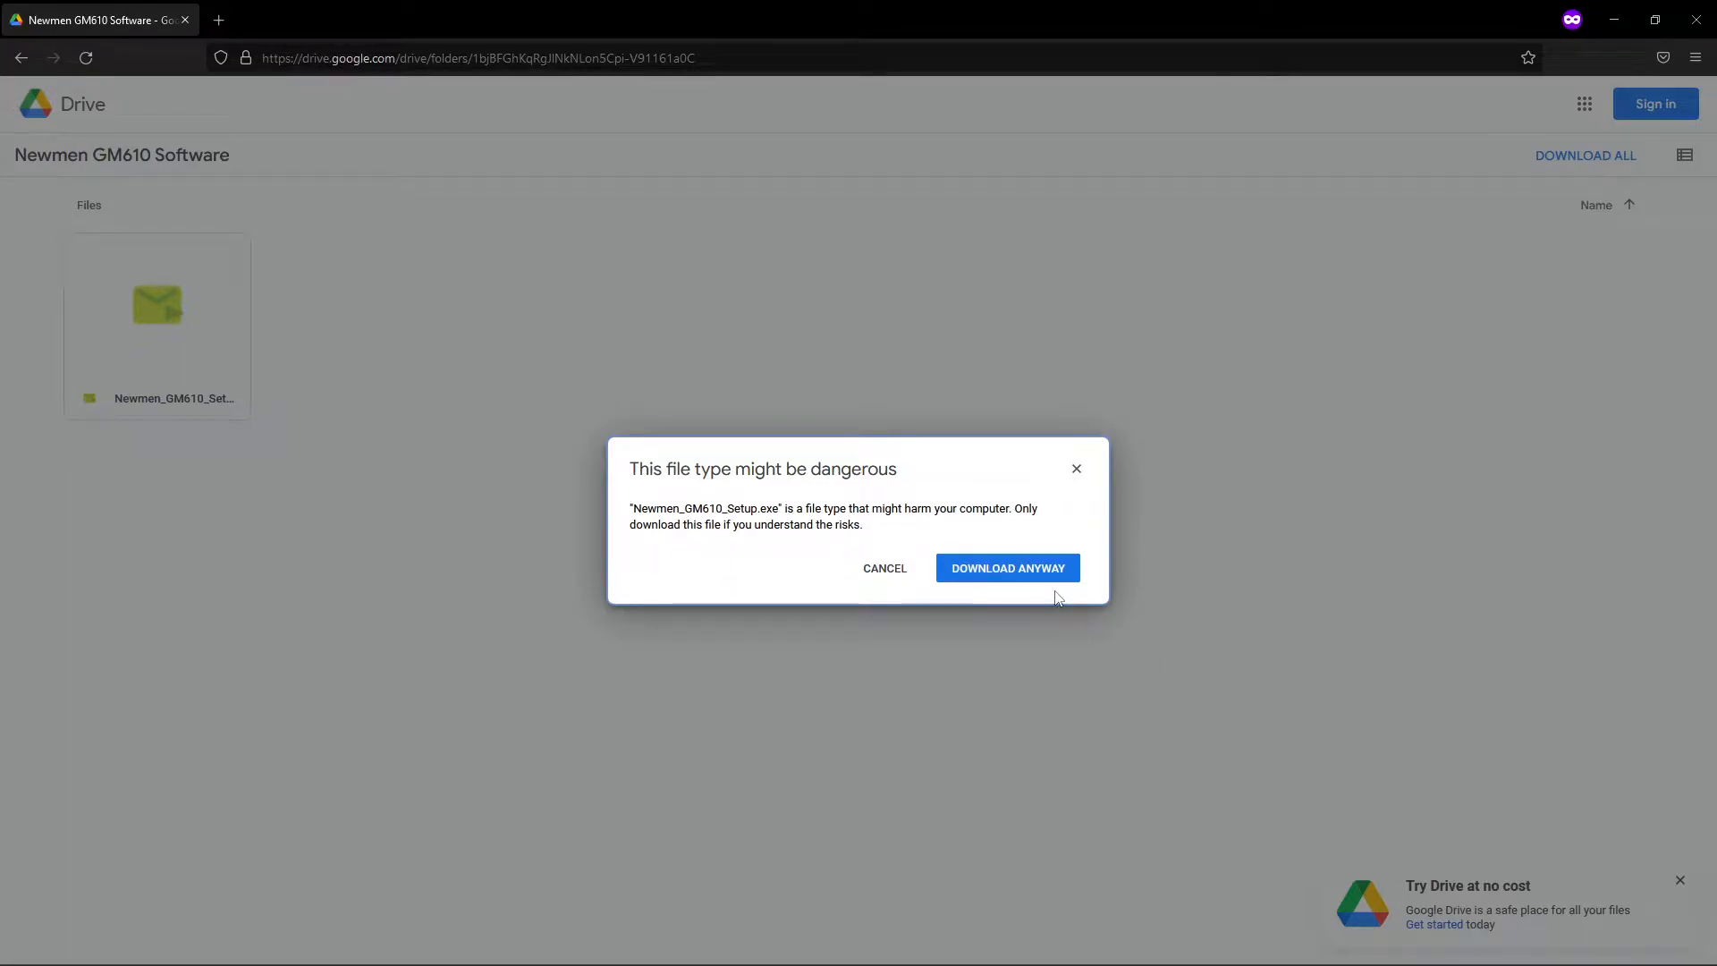
pyautogui.click(1005, 567)
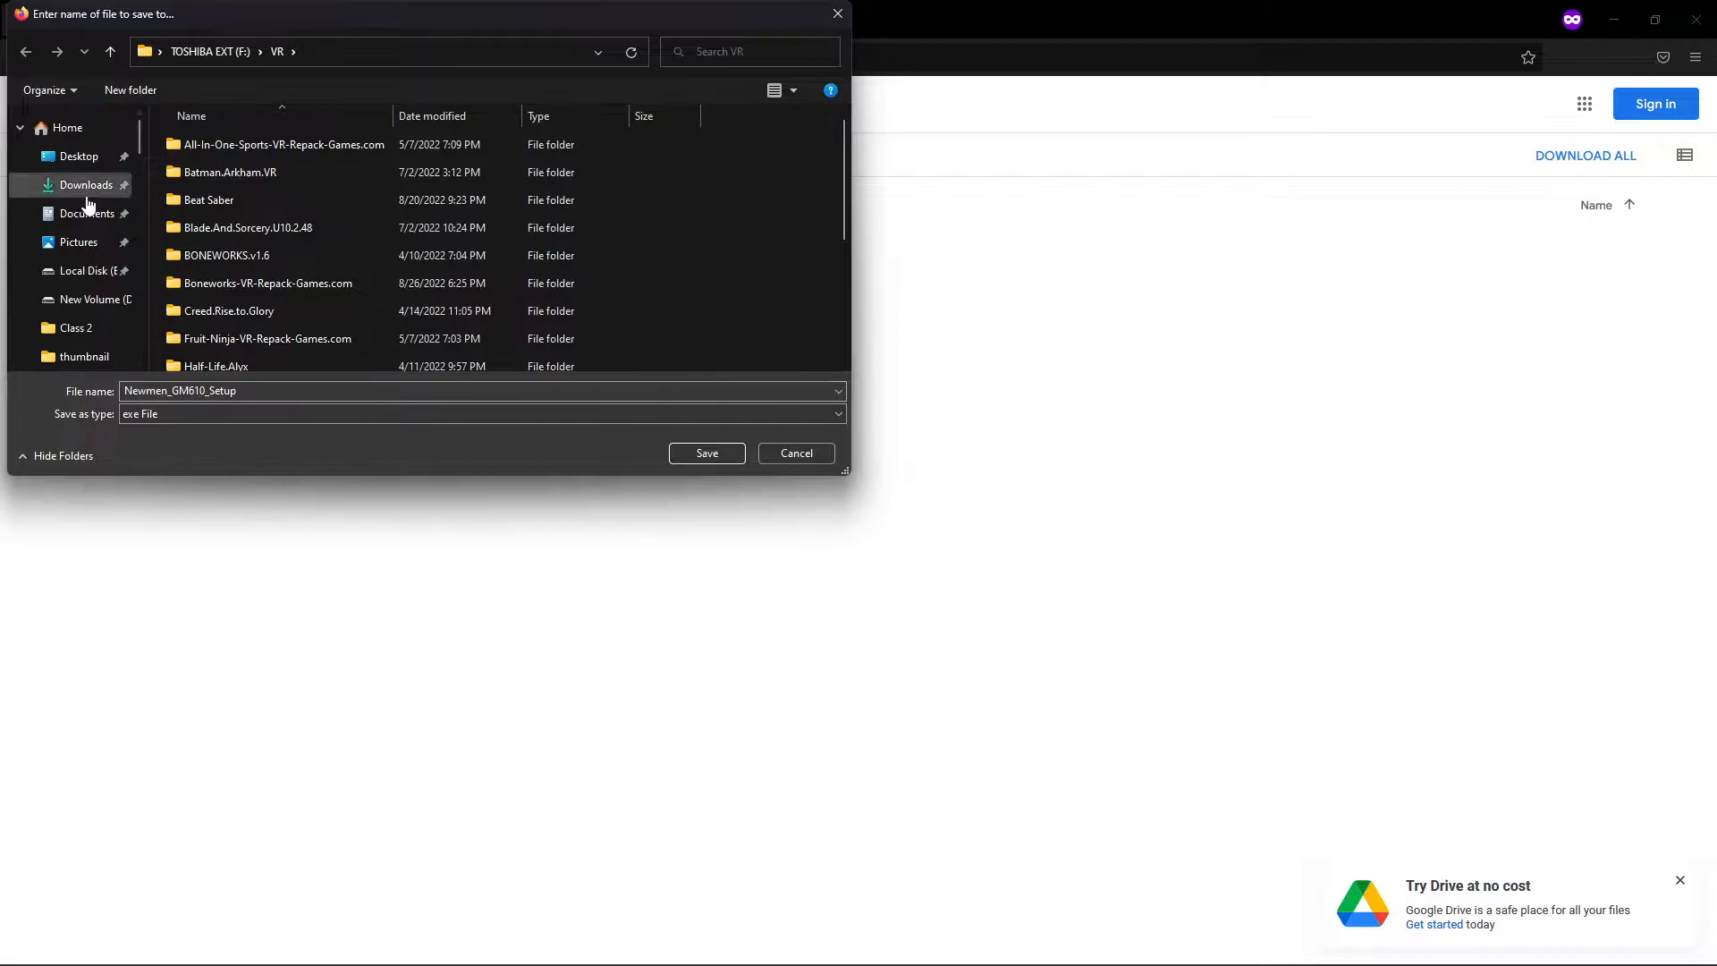
pyautogui.click(706, 453)
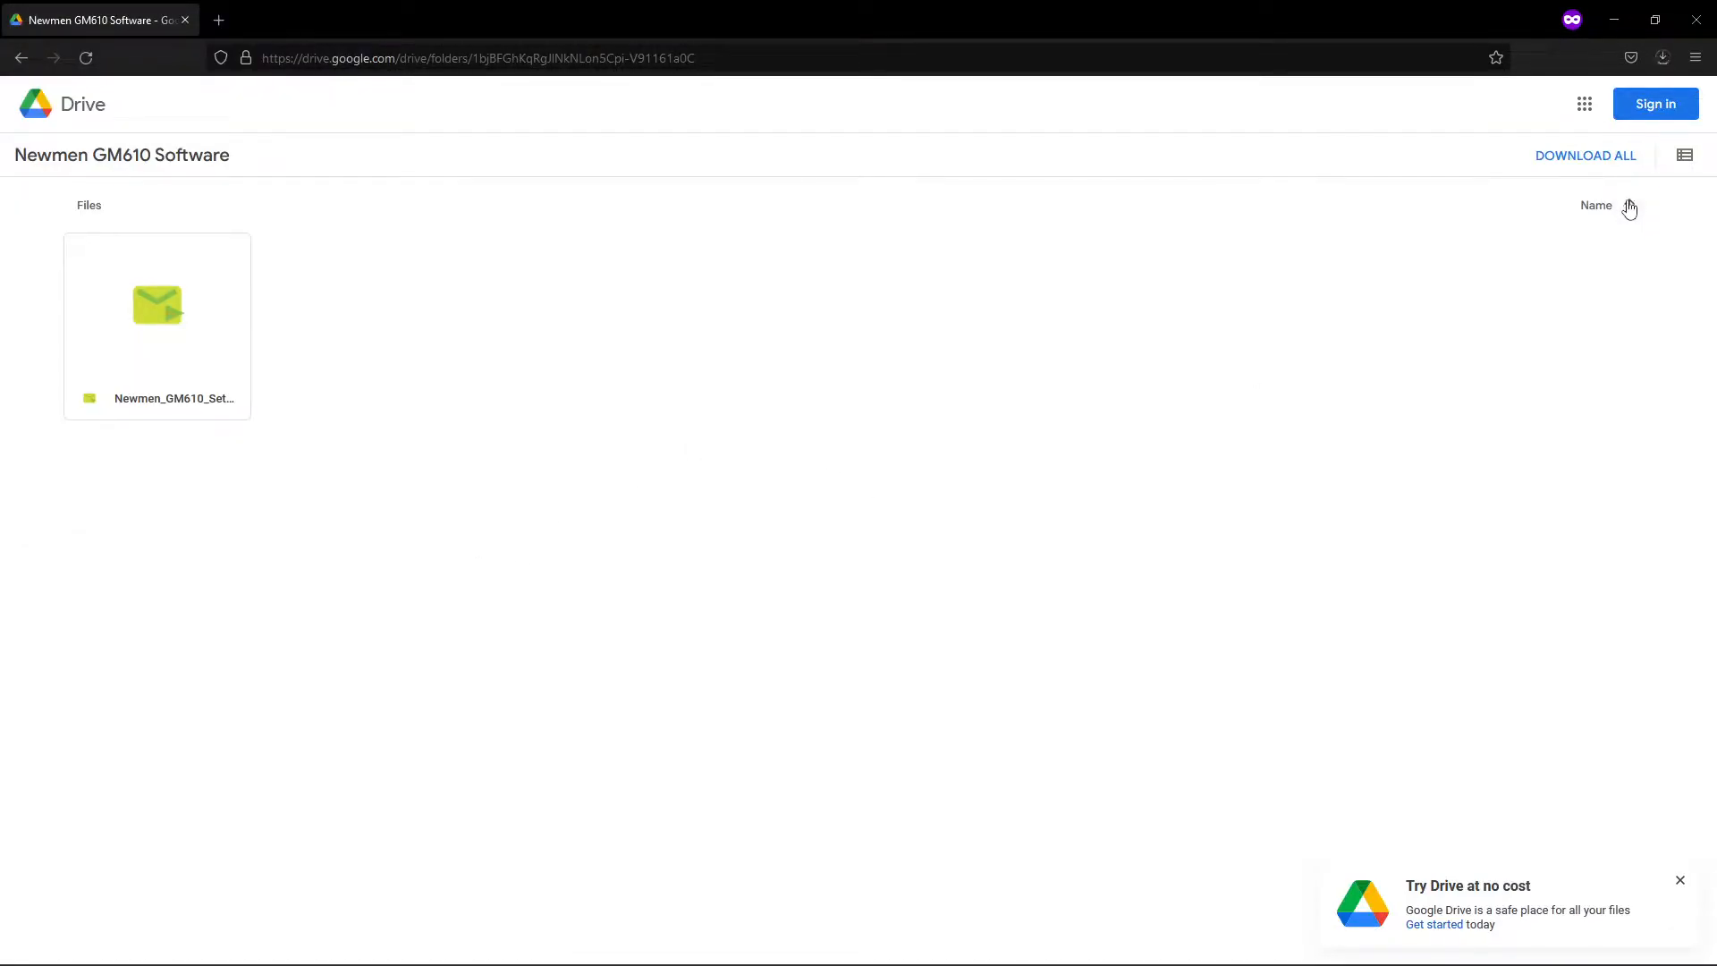
# Step: Run the downloaded Newmen_GM610_Setup.exe past the Windows SmartScreen warning
pyautogui.click(1663, 58)
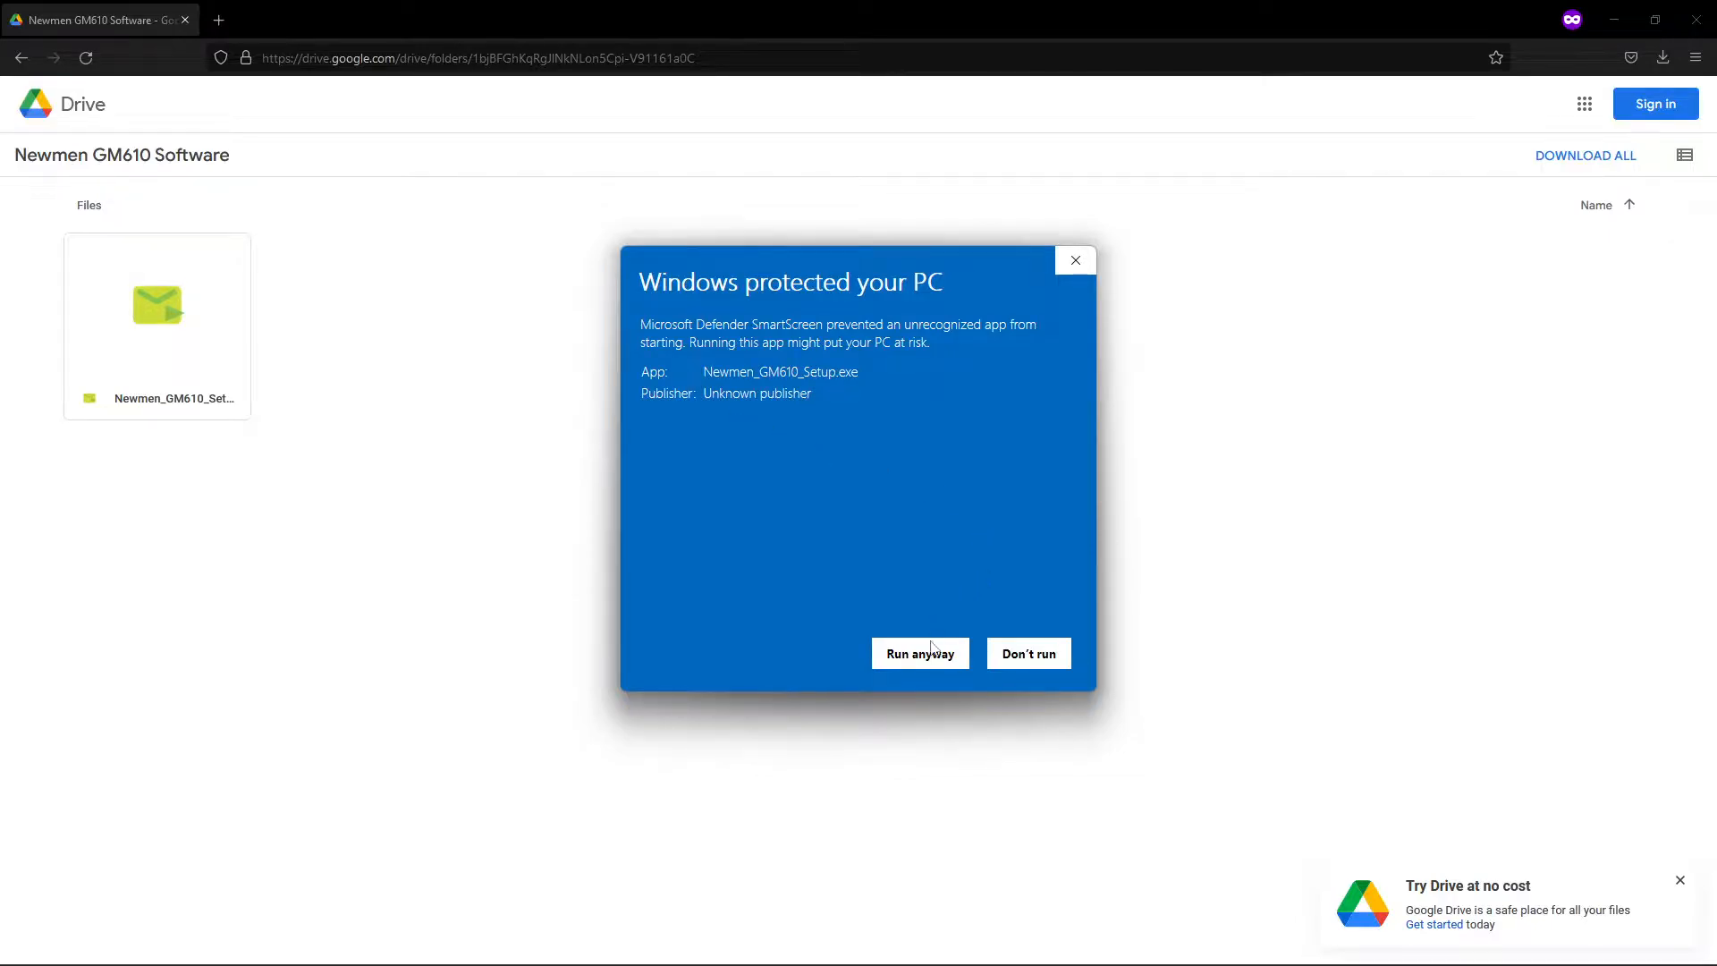
pyautogui.click(919, 652)
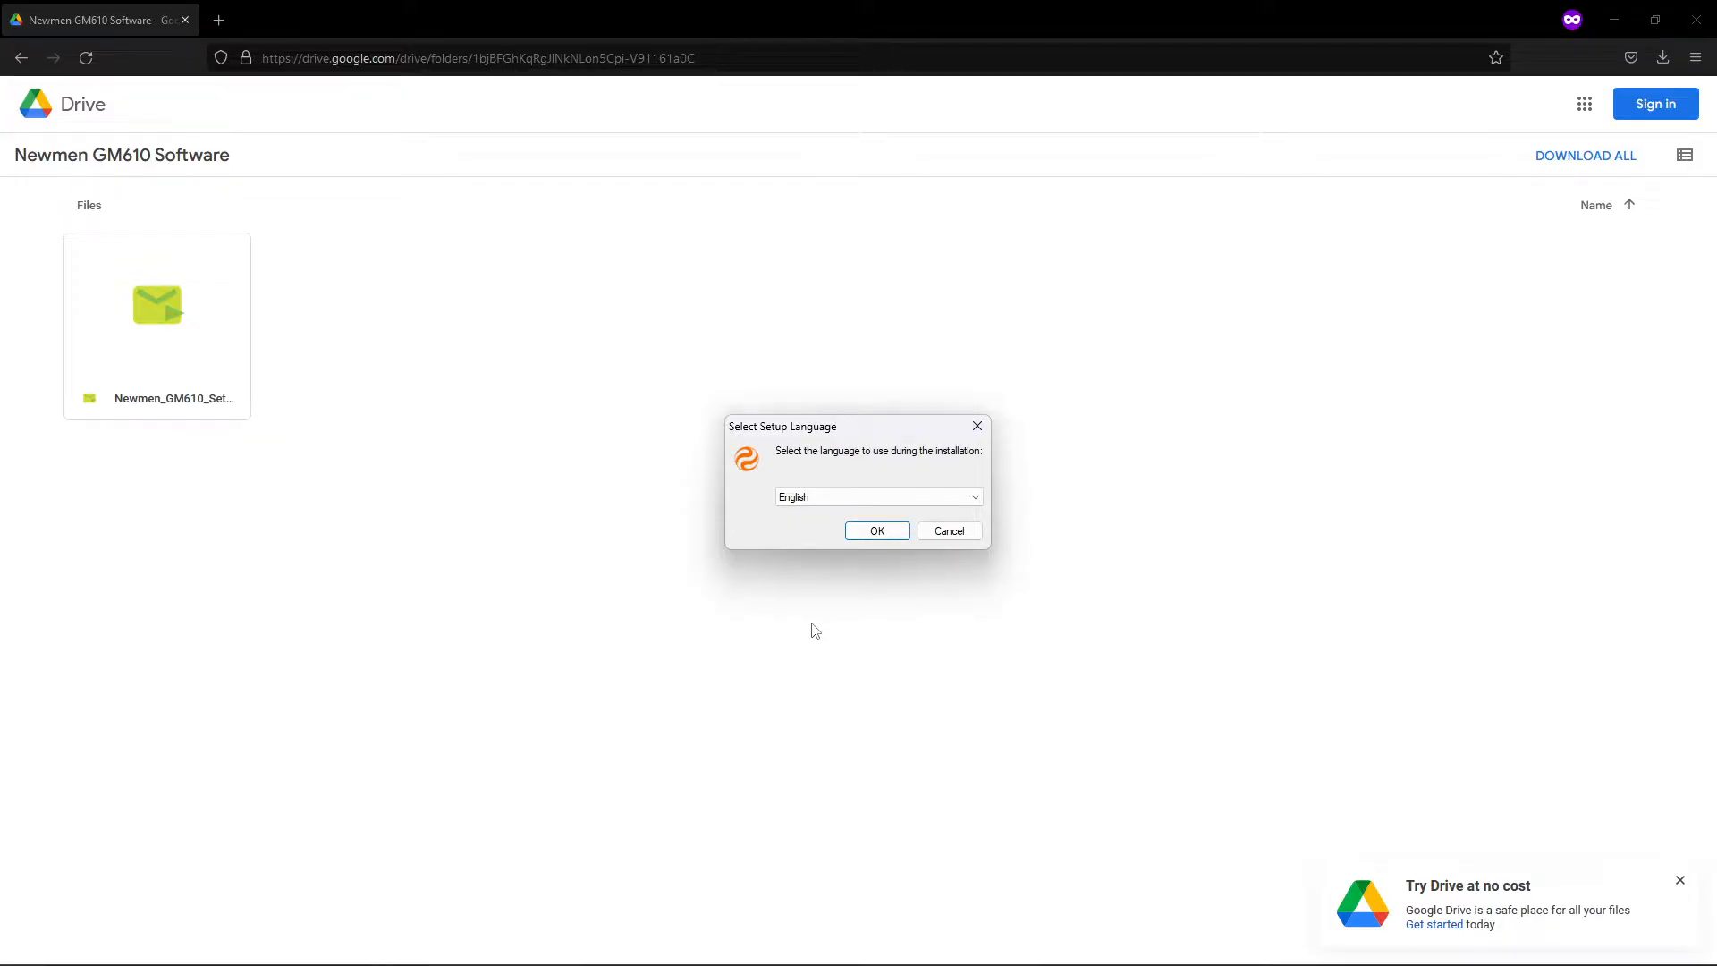
pyautogui.moveTo(840, 631)
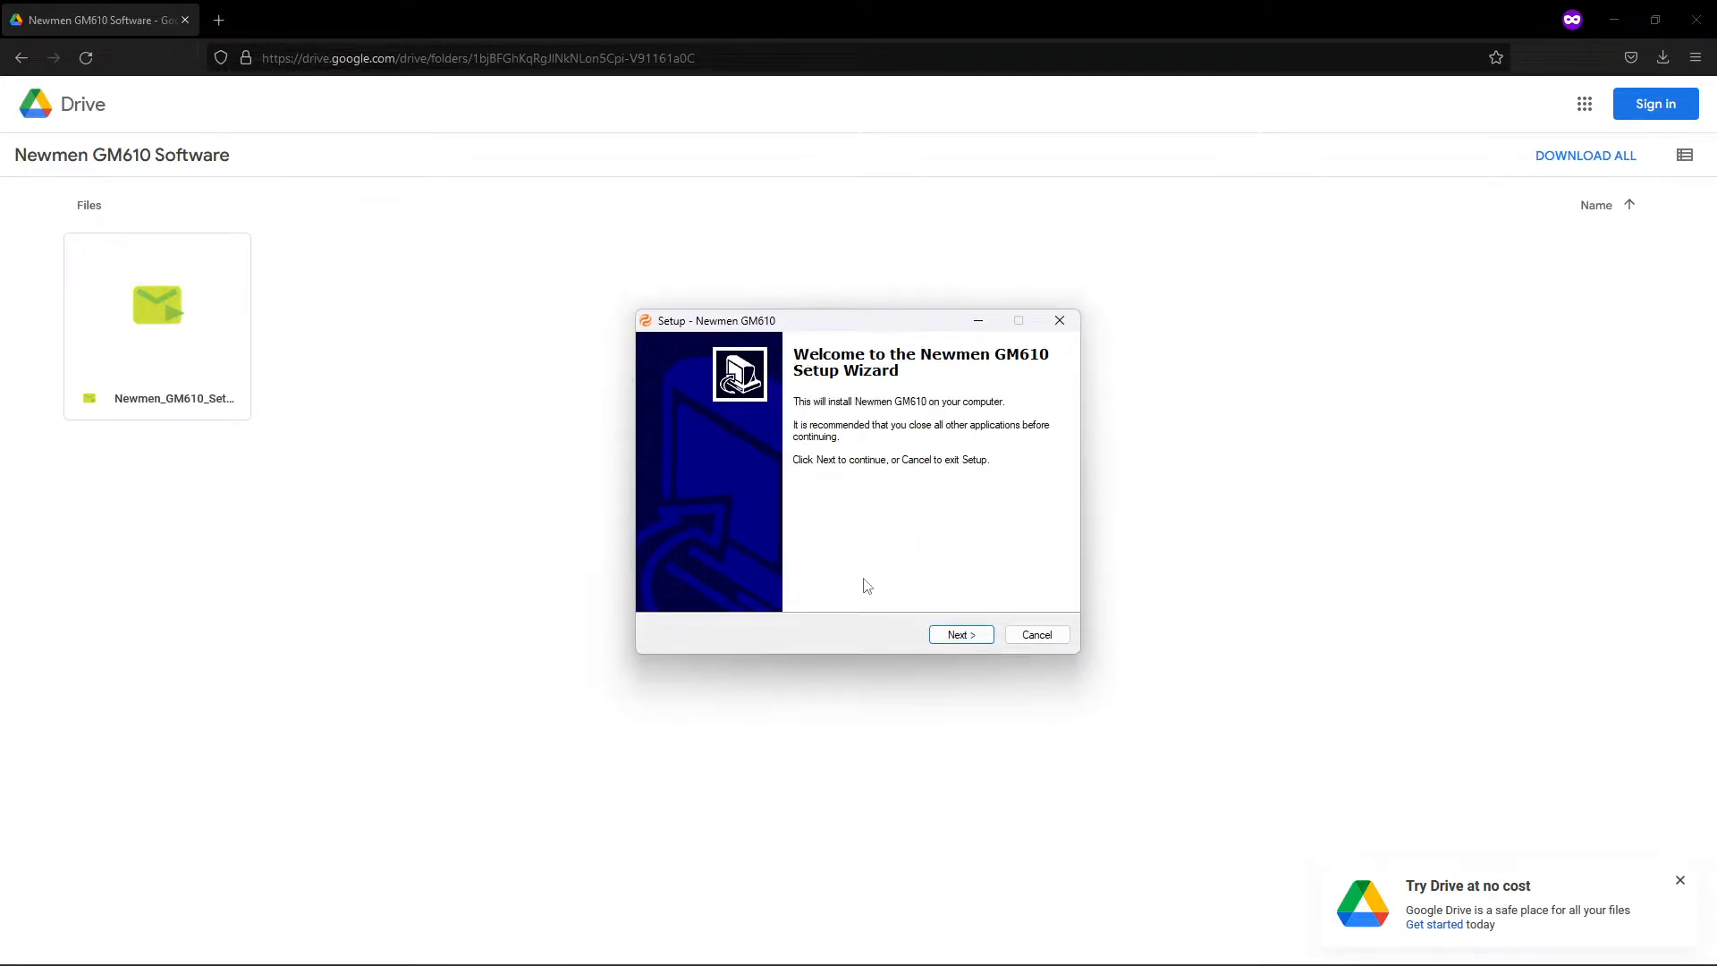
# Step: Advance past the welcome and default destination pages, then cancel and exit the setup
pyautogui.click(959, 634)
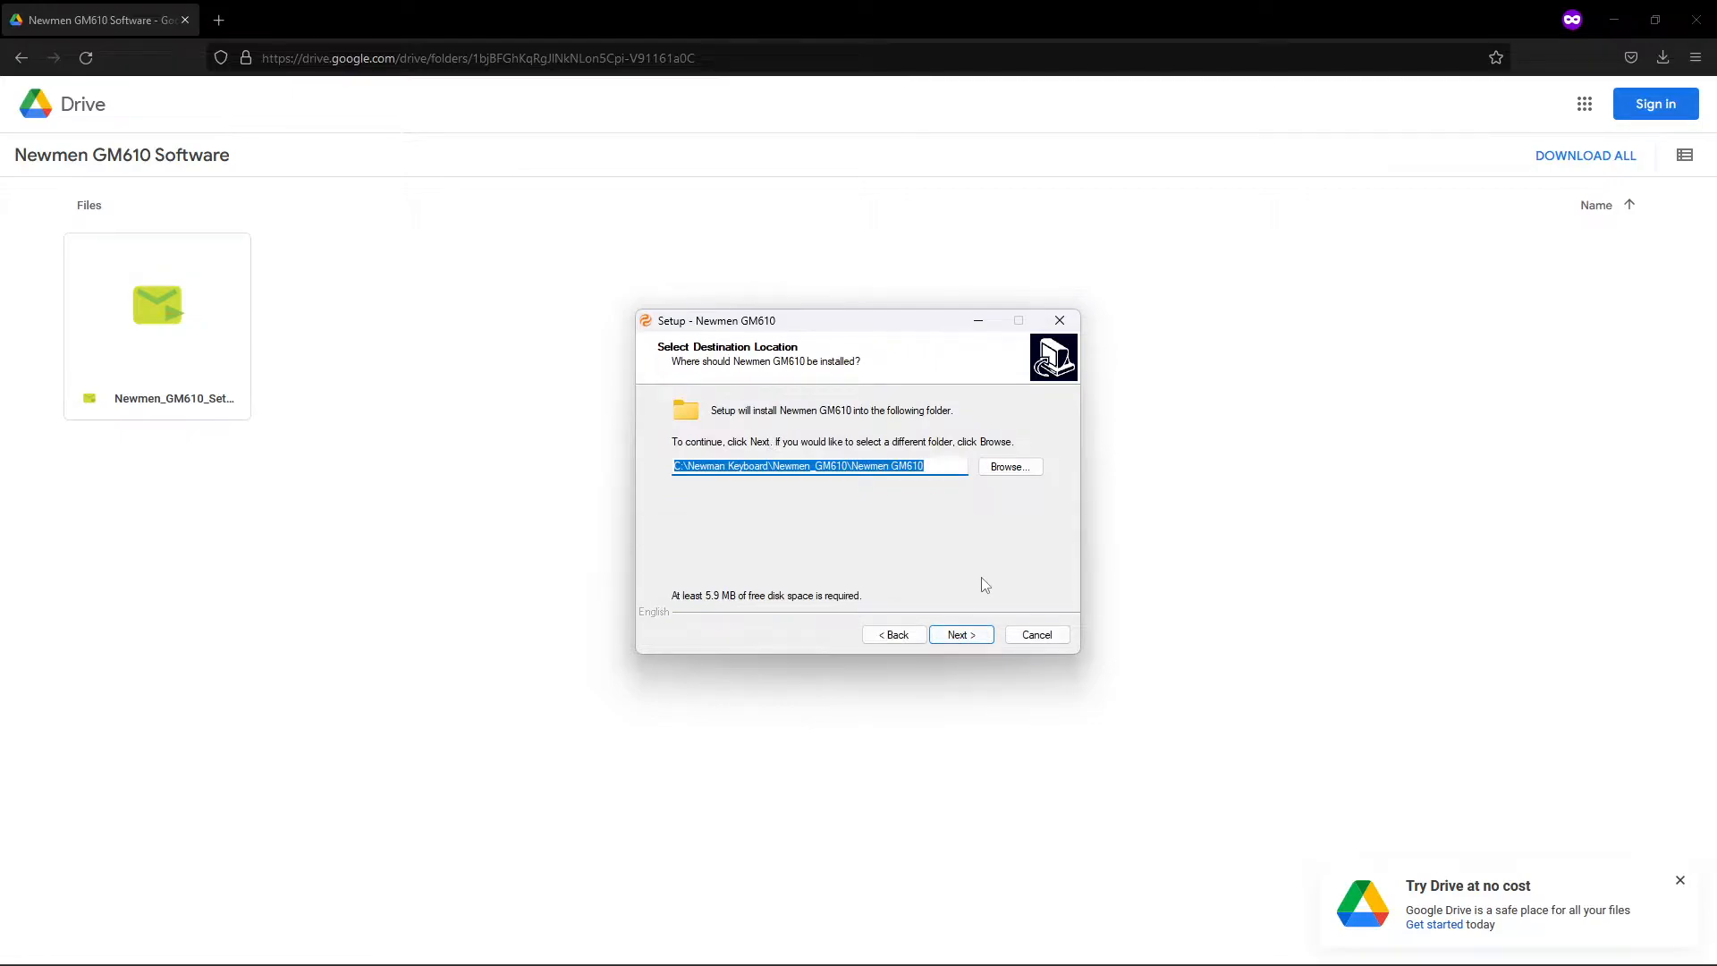
pyautogui.moveTo(979, 619)
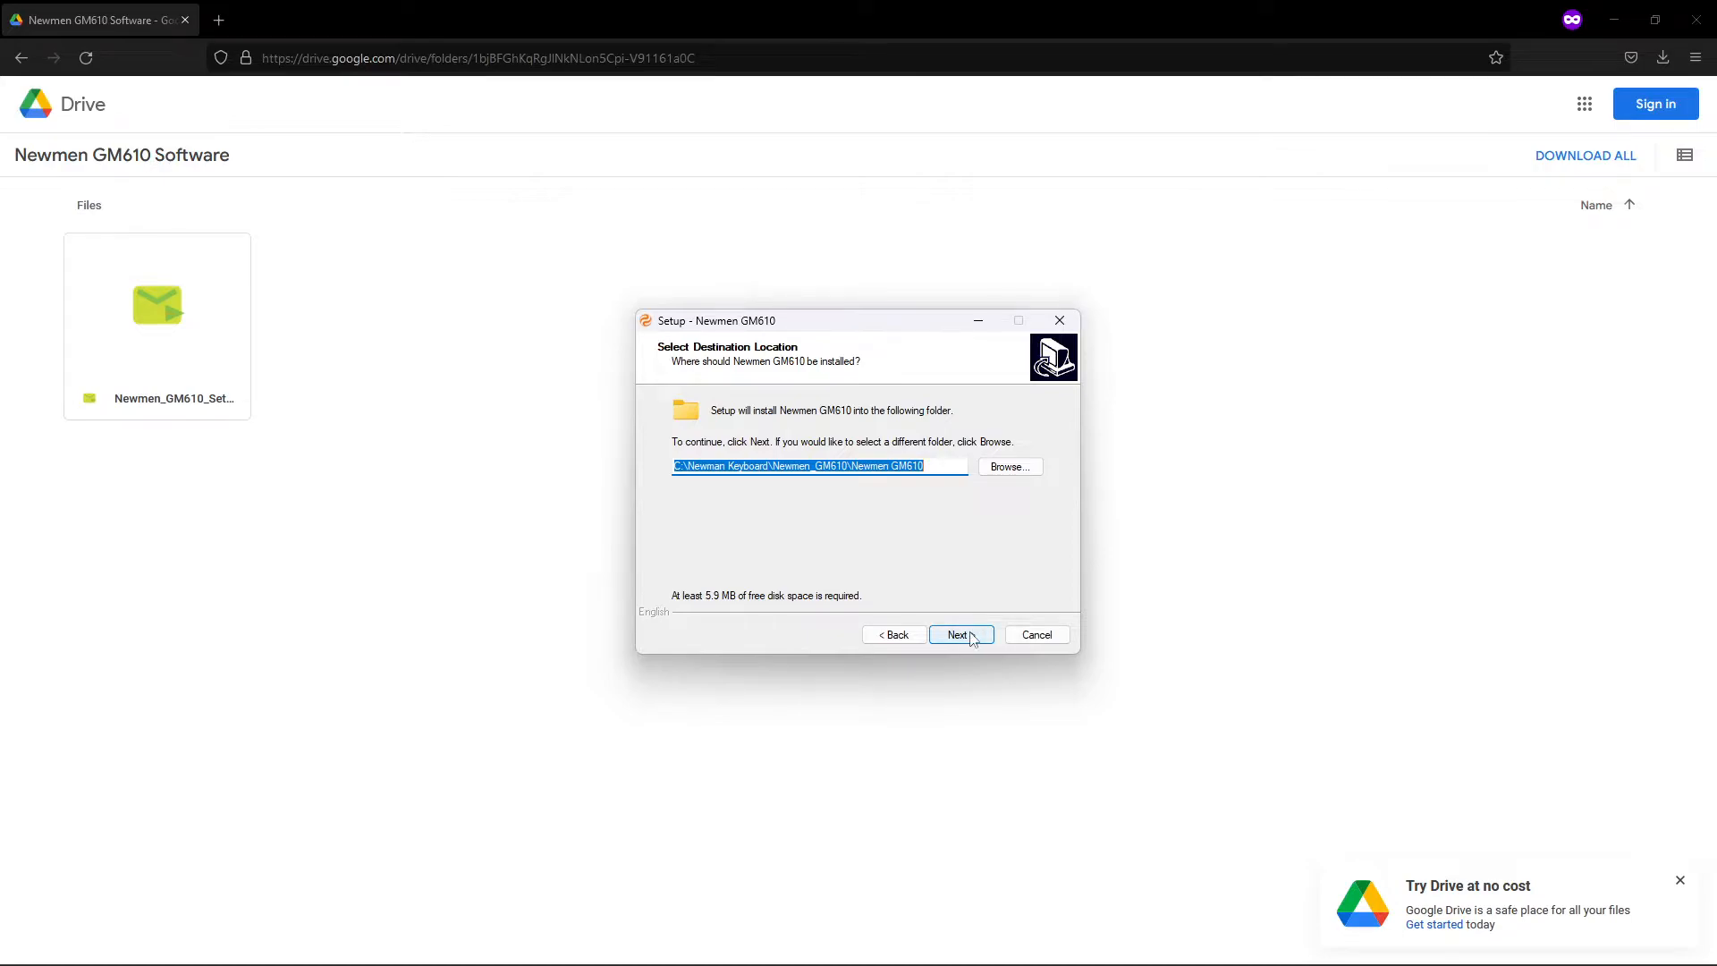
pyautogui.click(960, 634)
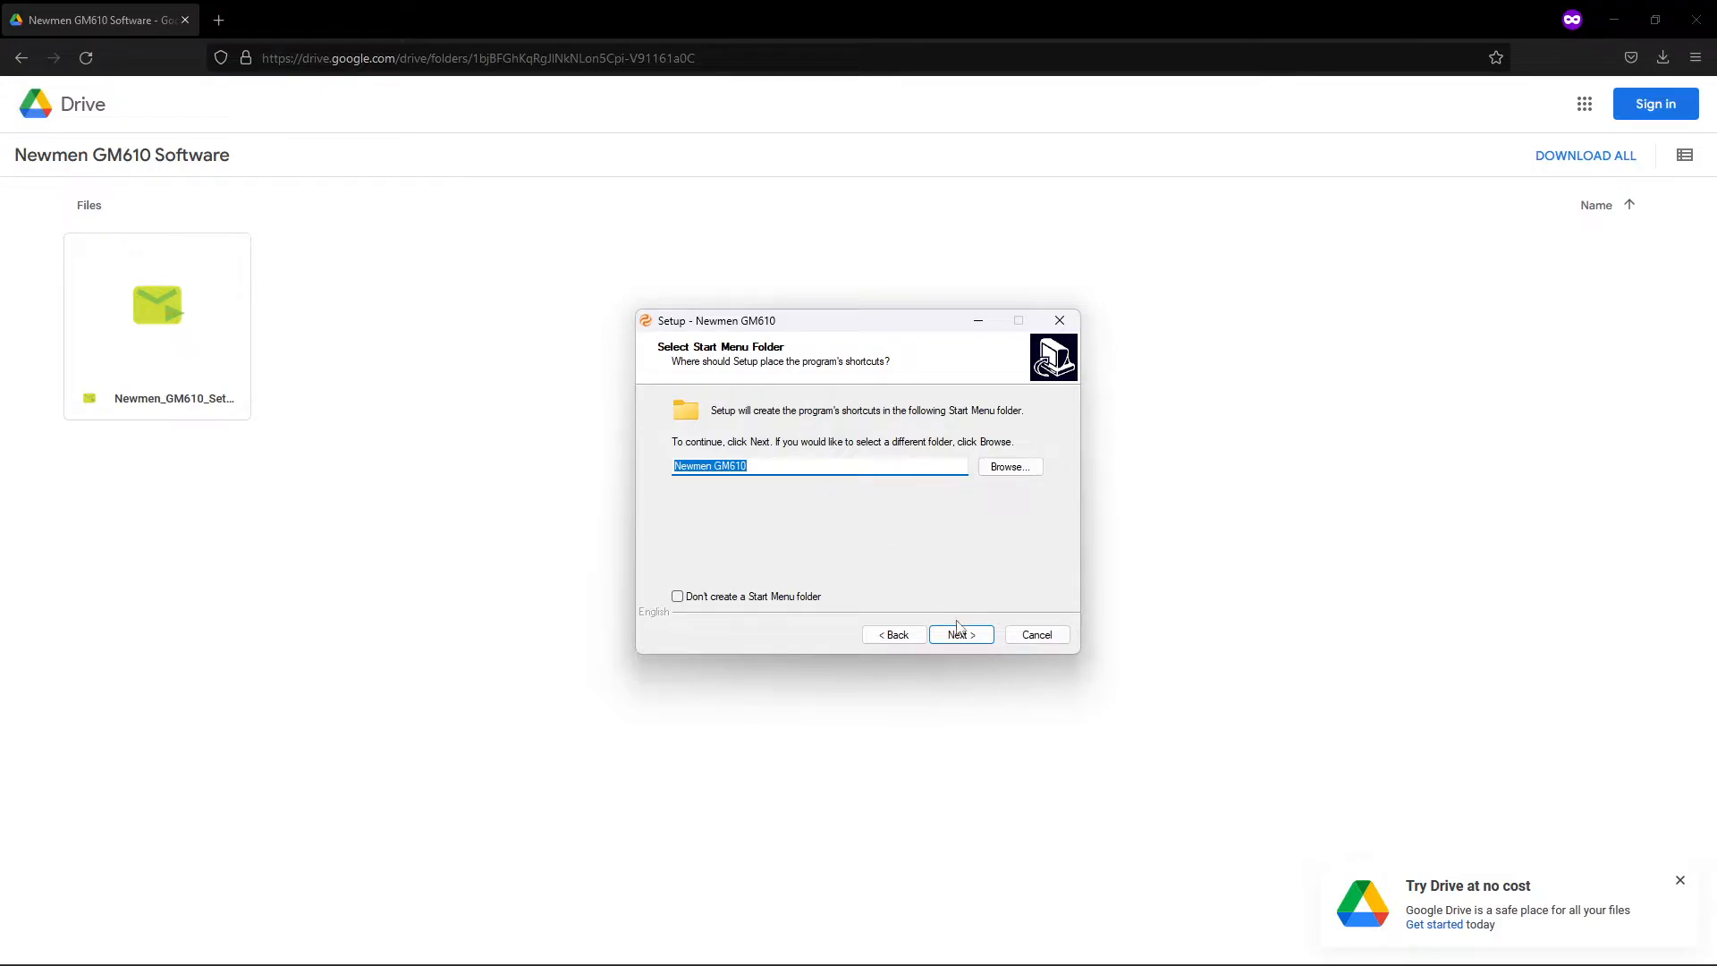
pyautogui.click(1034, 634)
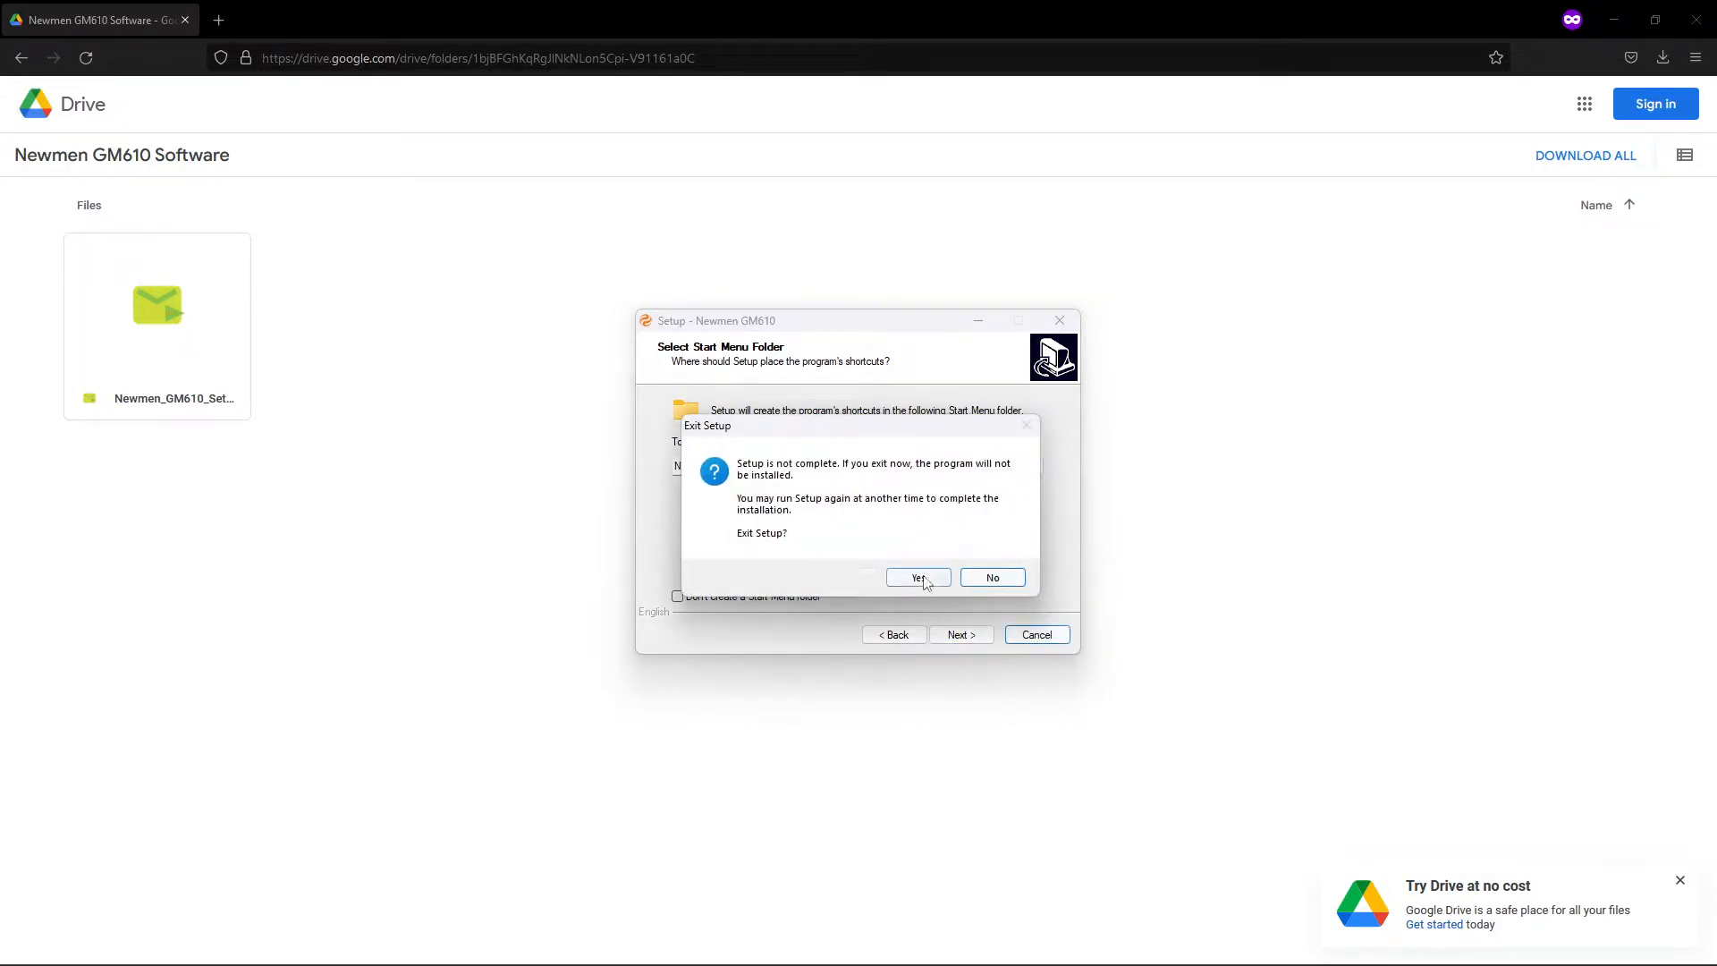
pyautogui.click(917, 577)
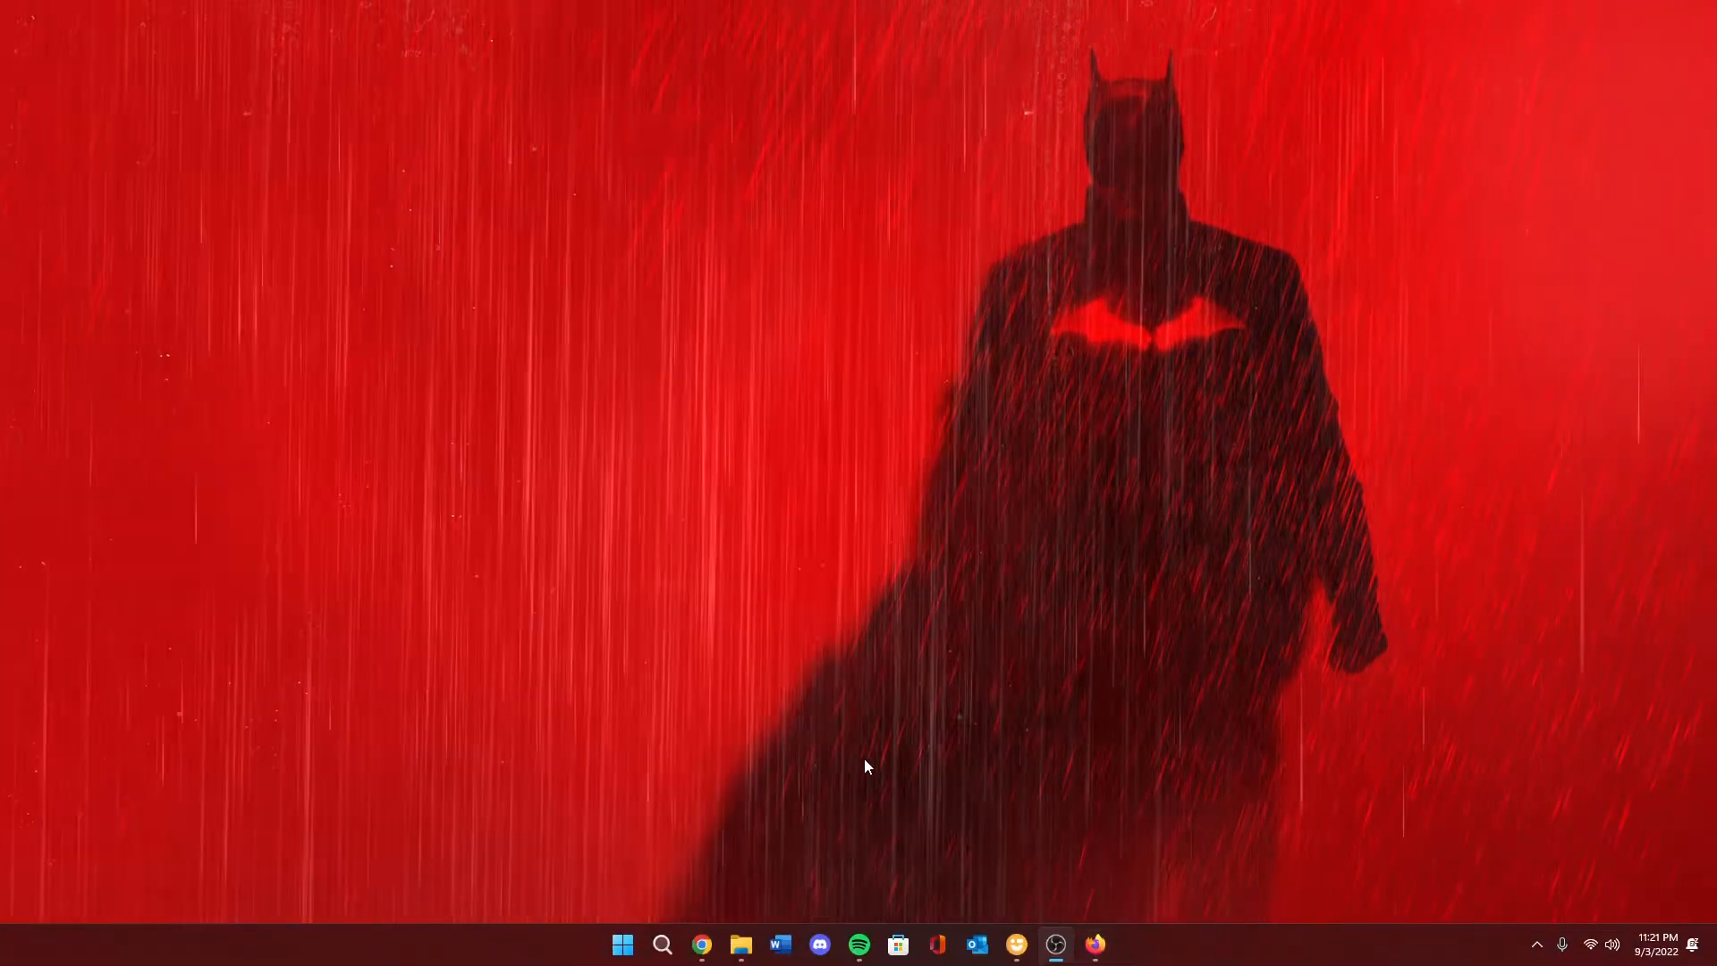
pyautogui.moveTo(591, 689)
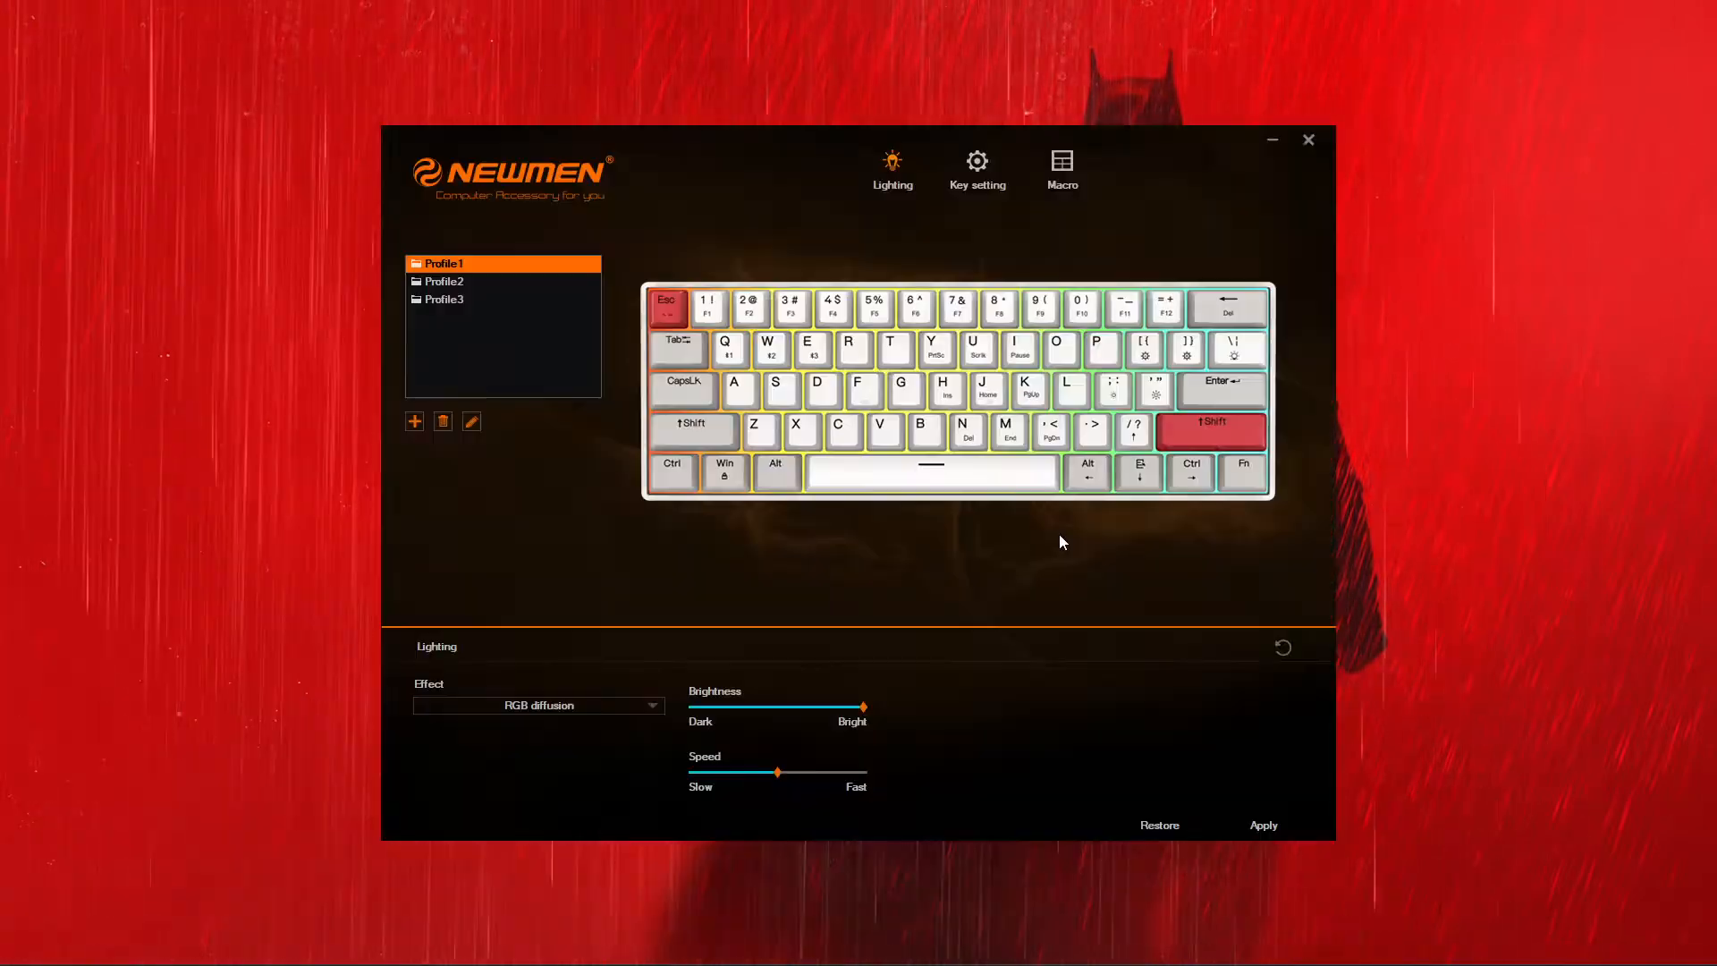
pyautogui.moveTo(1696, 392)
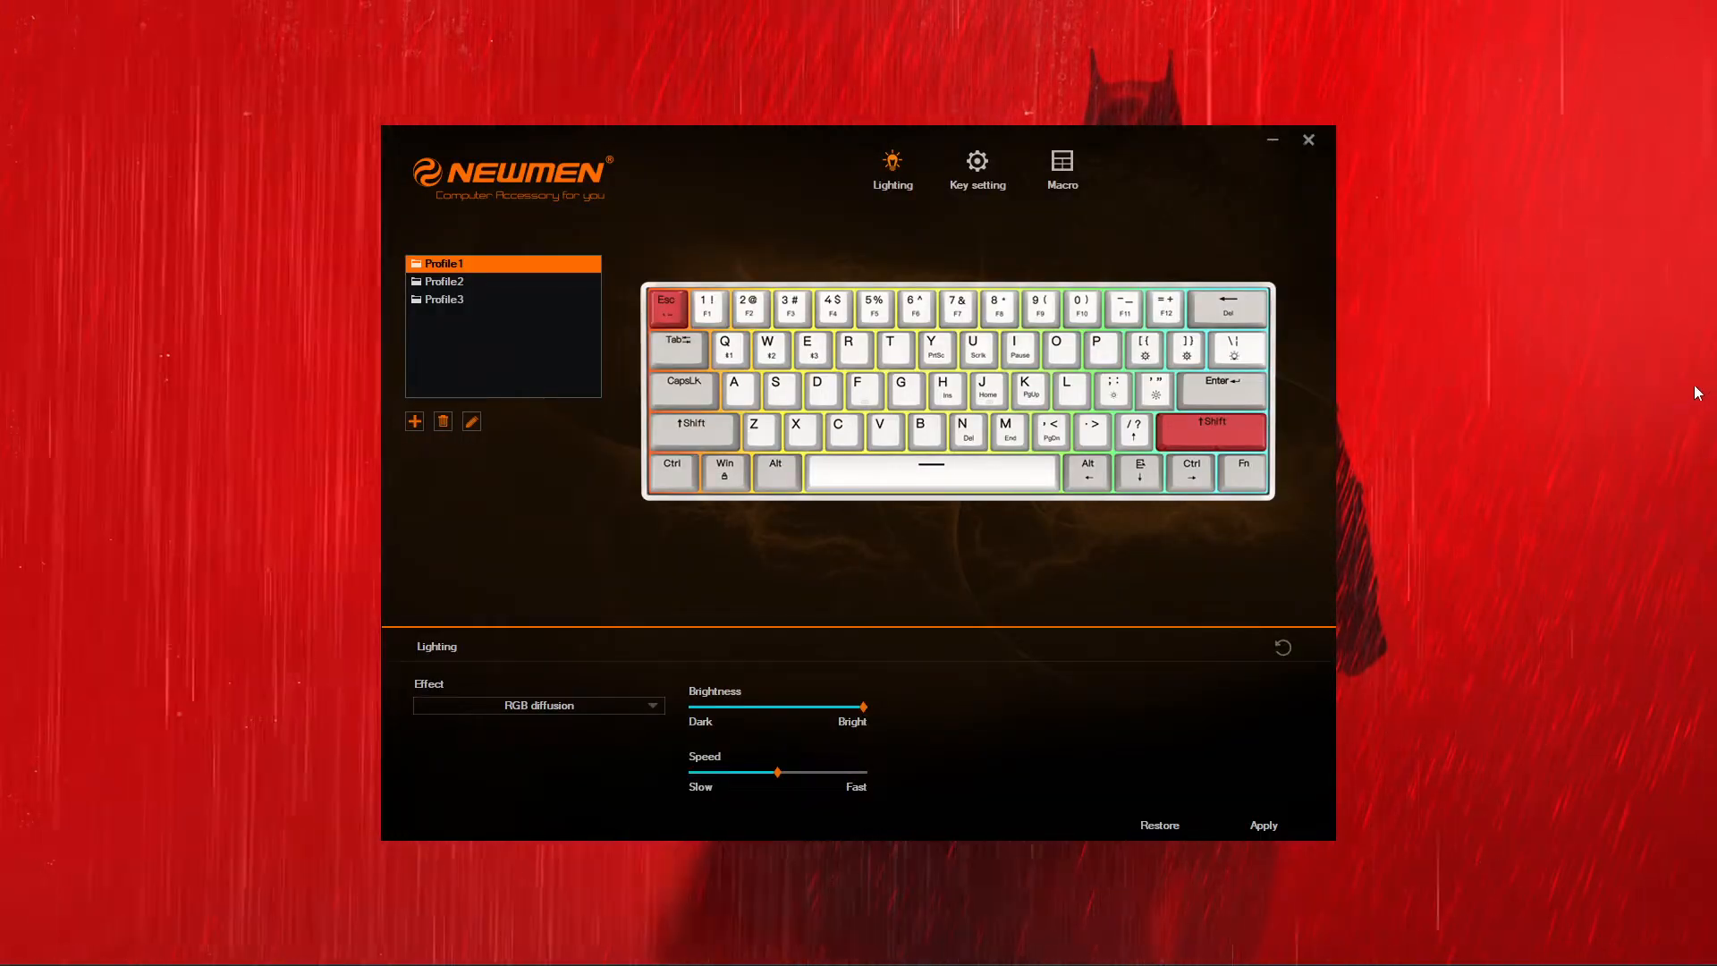
pyautogui.moveTo(1216, 239)
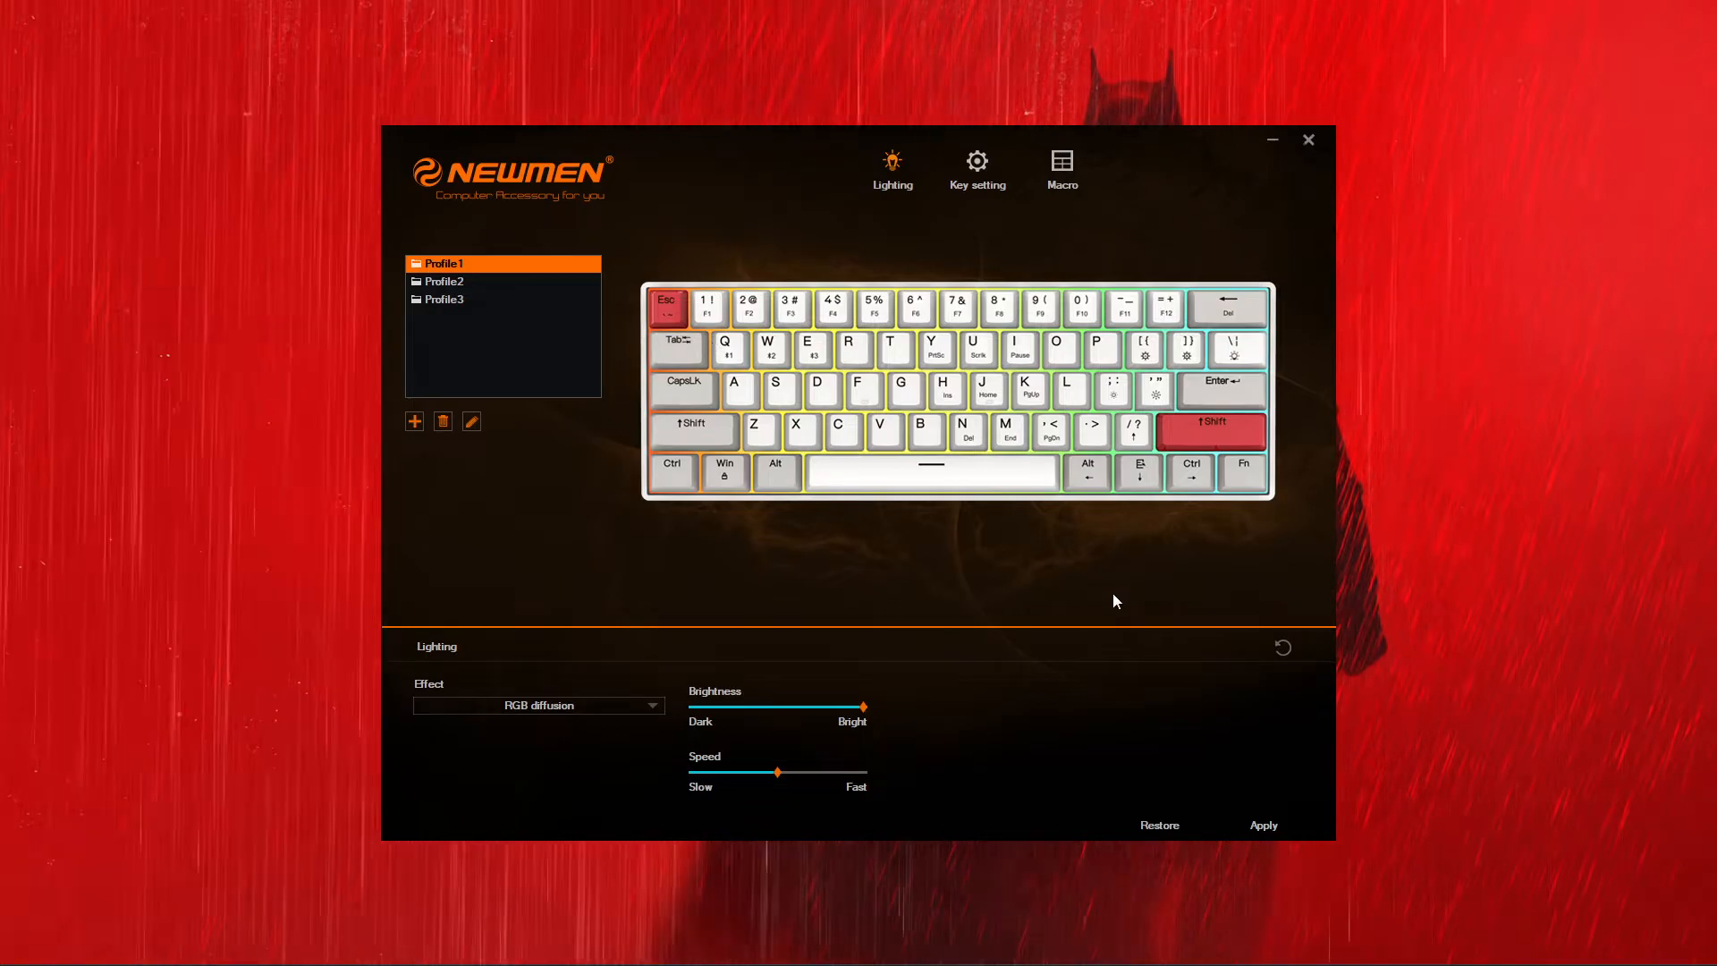
# Step: Review the Lighting tab's Effect list for Profile1 and keep RGB diffusion selected
pyautogui.click(539, 706)
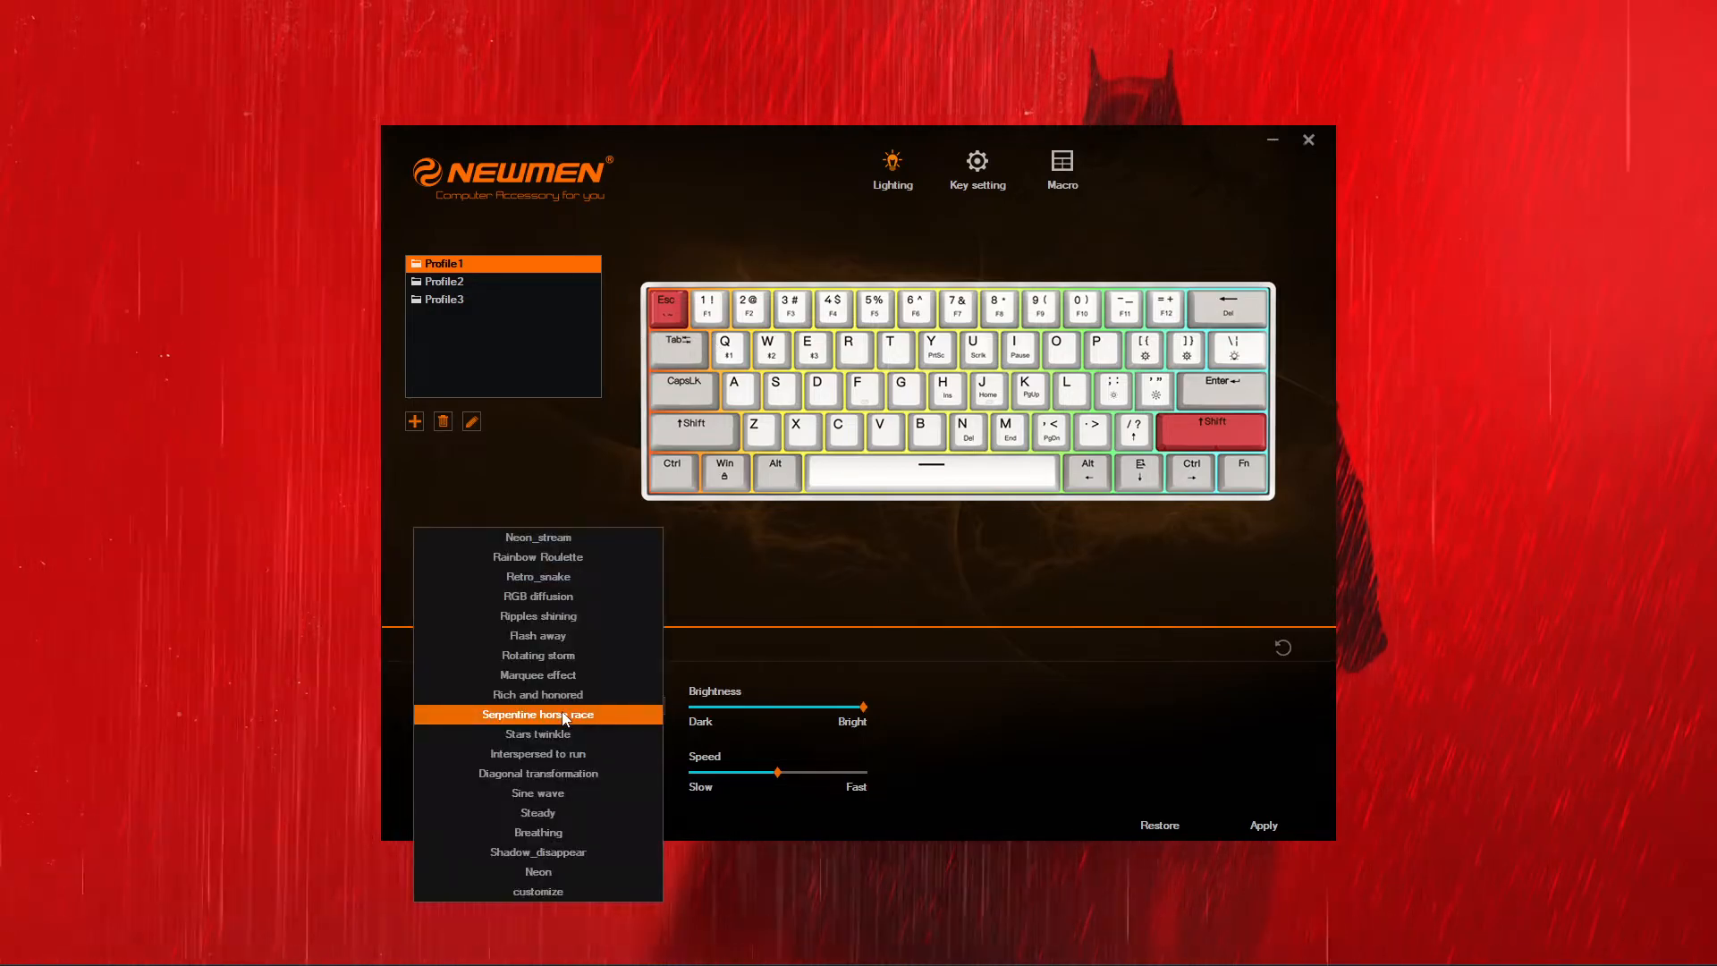
pyautogui.click(537, 596)
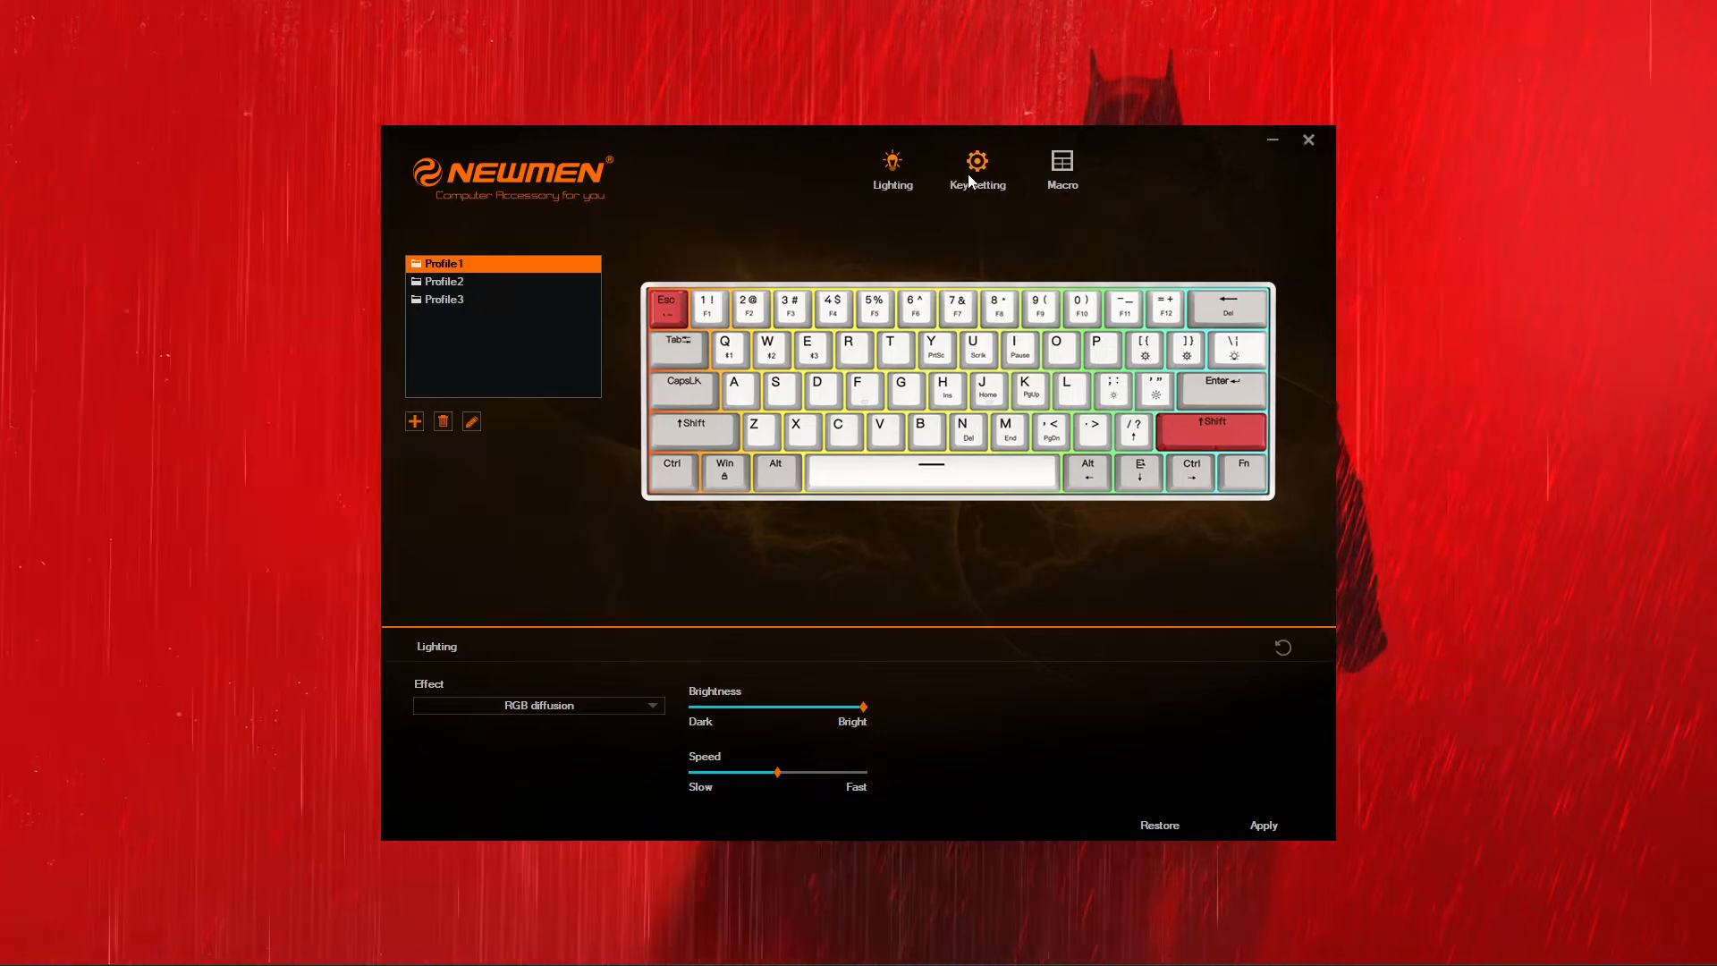
# Step: Show Profile1's Key setting page with Default, Keystroke, Multimedia and Macro options
pyautogui.click(976, 166)
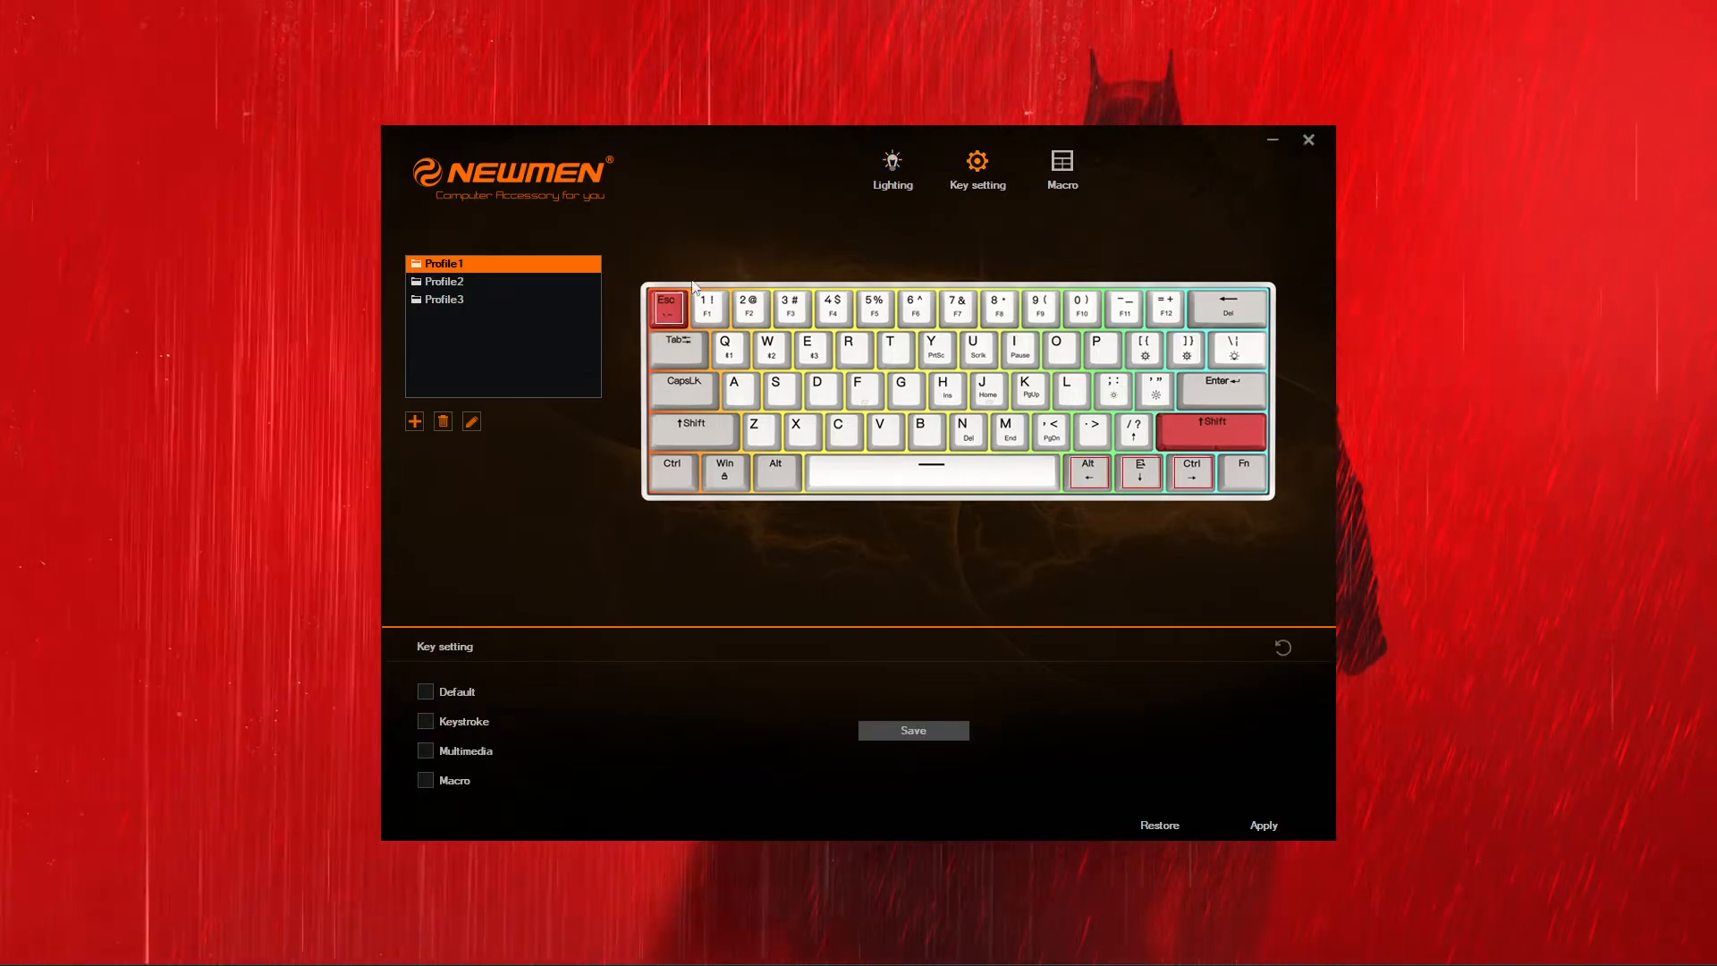
pyautogui.moveTo(1051, 474)
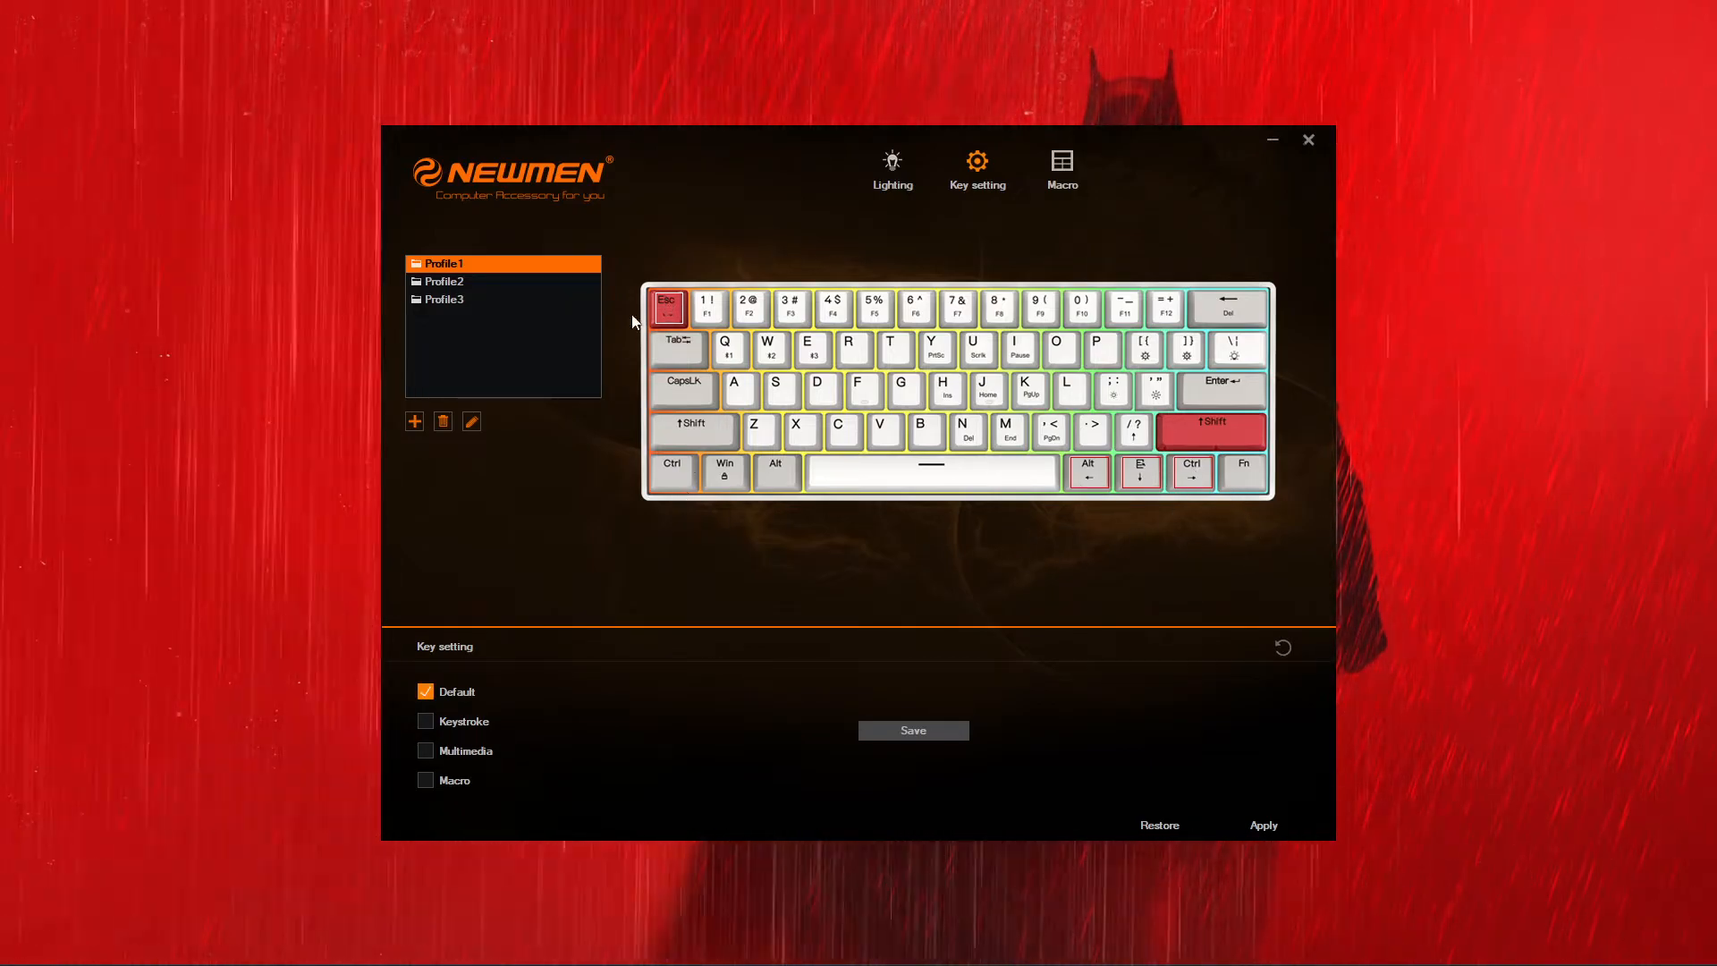
# Step: View the empty Macro page, then return to the Lighting page with RGB diffusion
pyautogui.click(1060, 170)
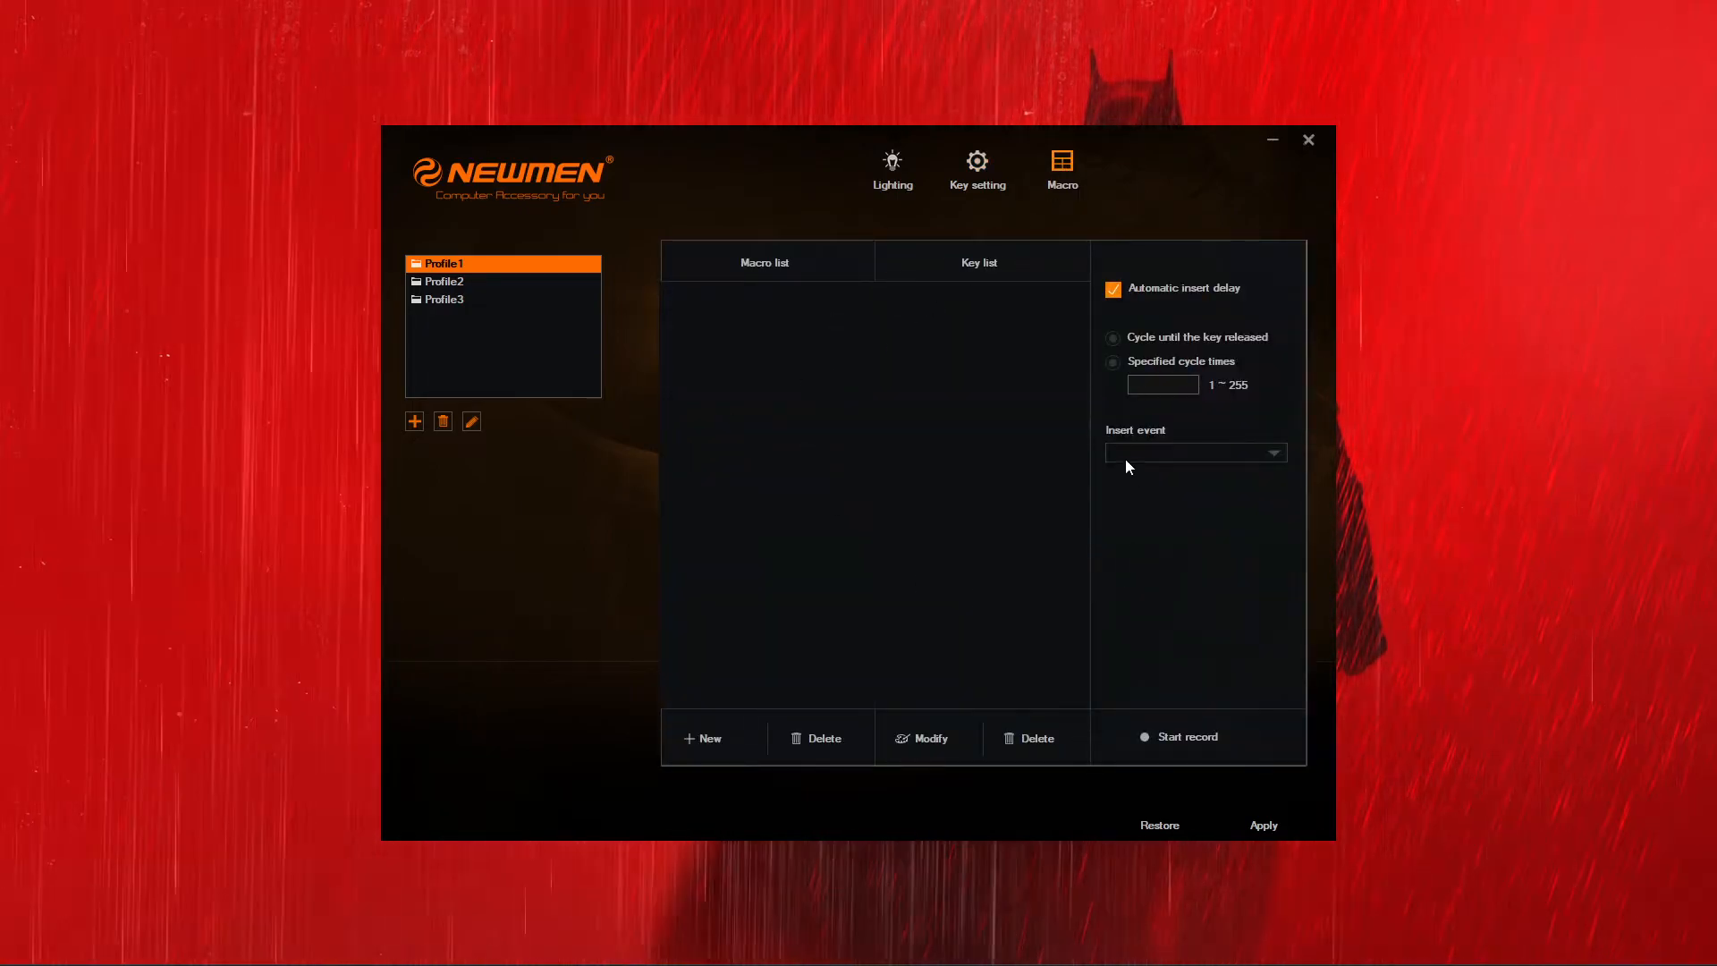
pyautogui.moveTo(810, 381)
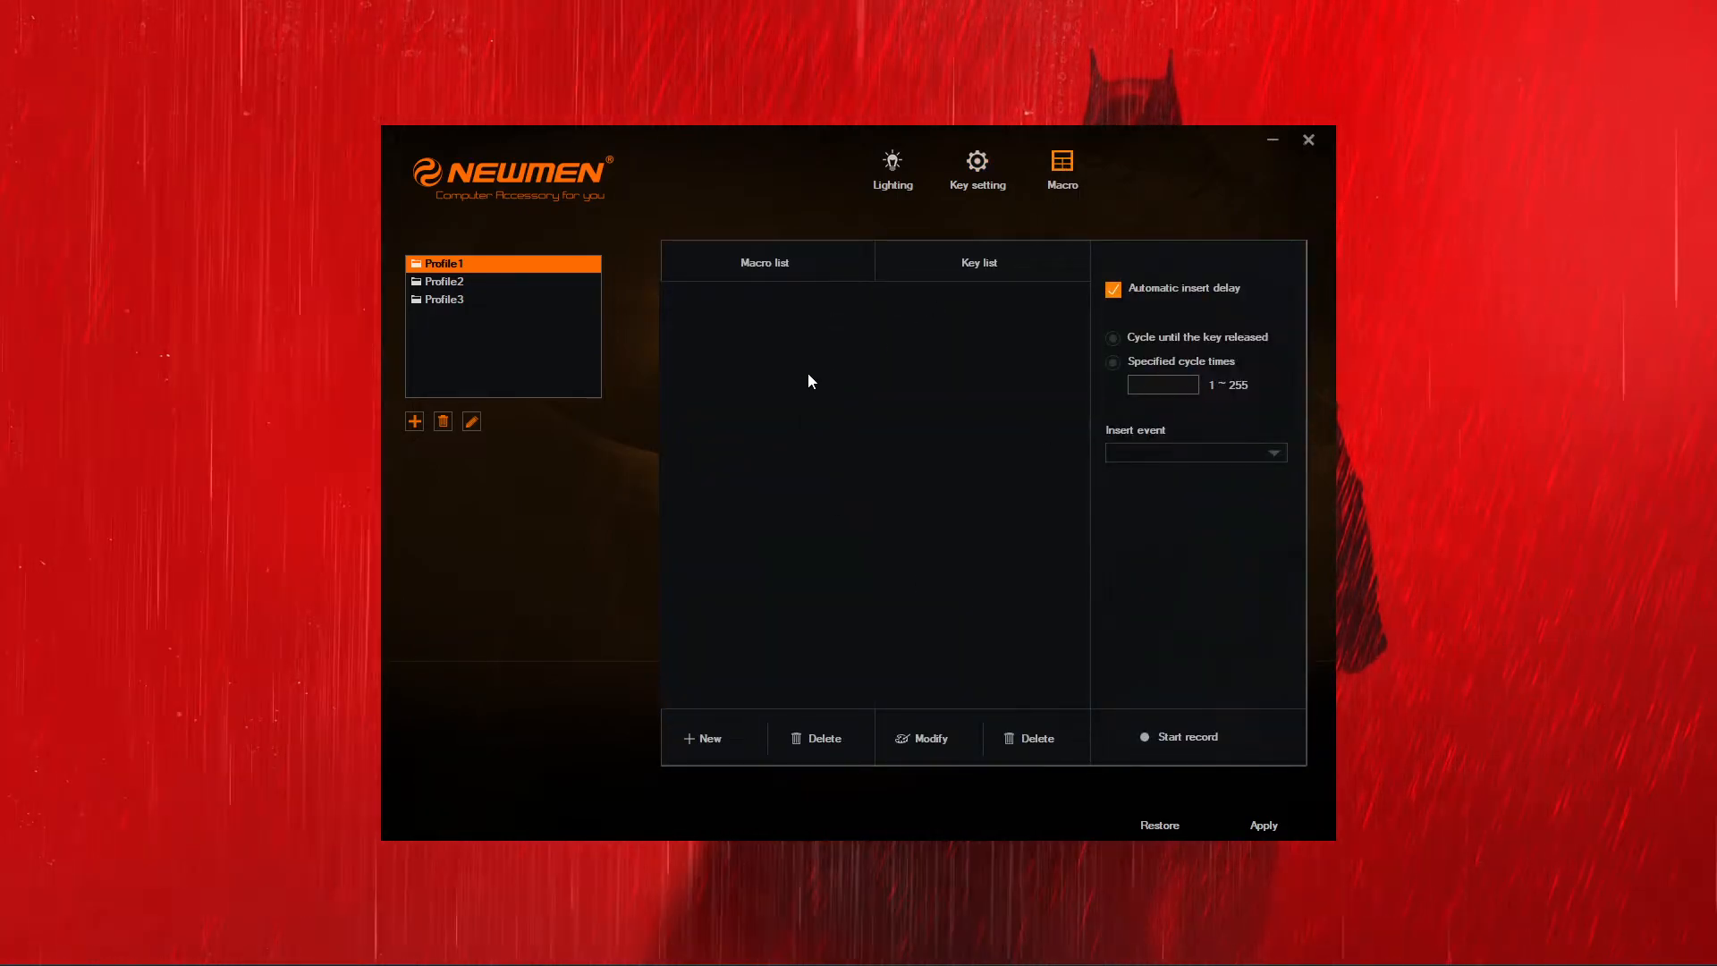
pyautogui.moveTo(859, 520)
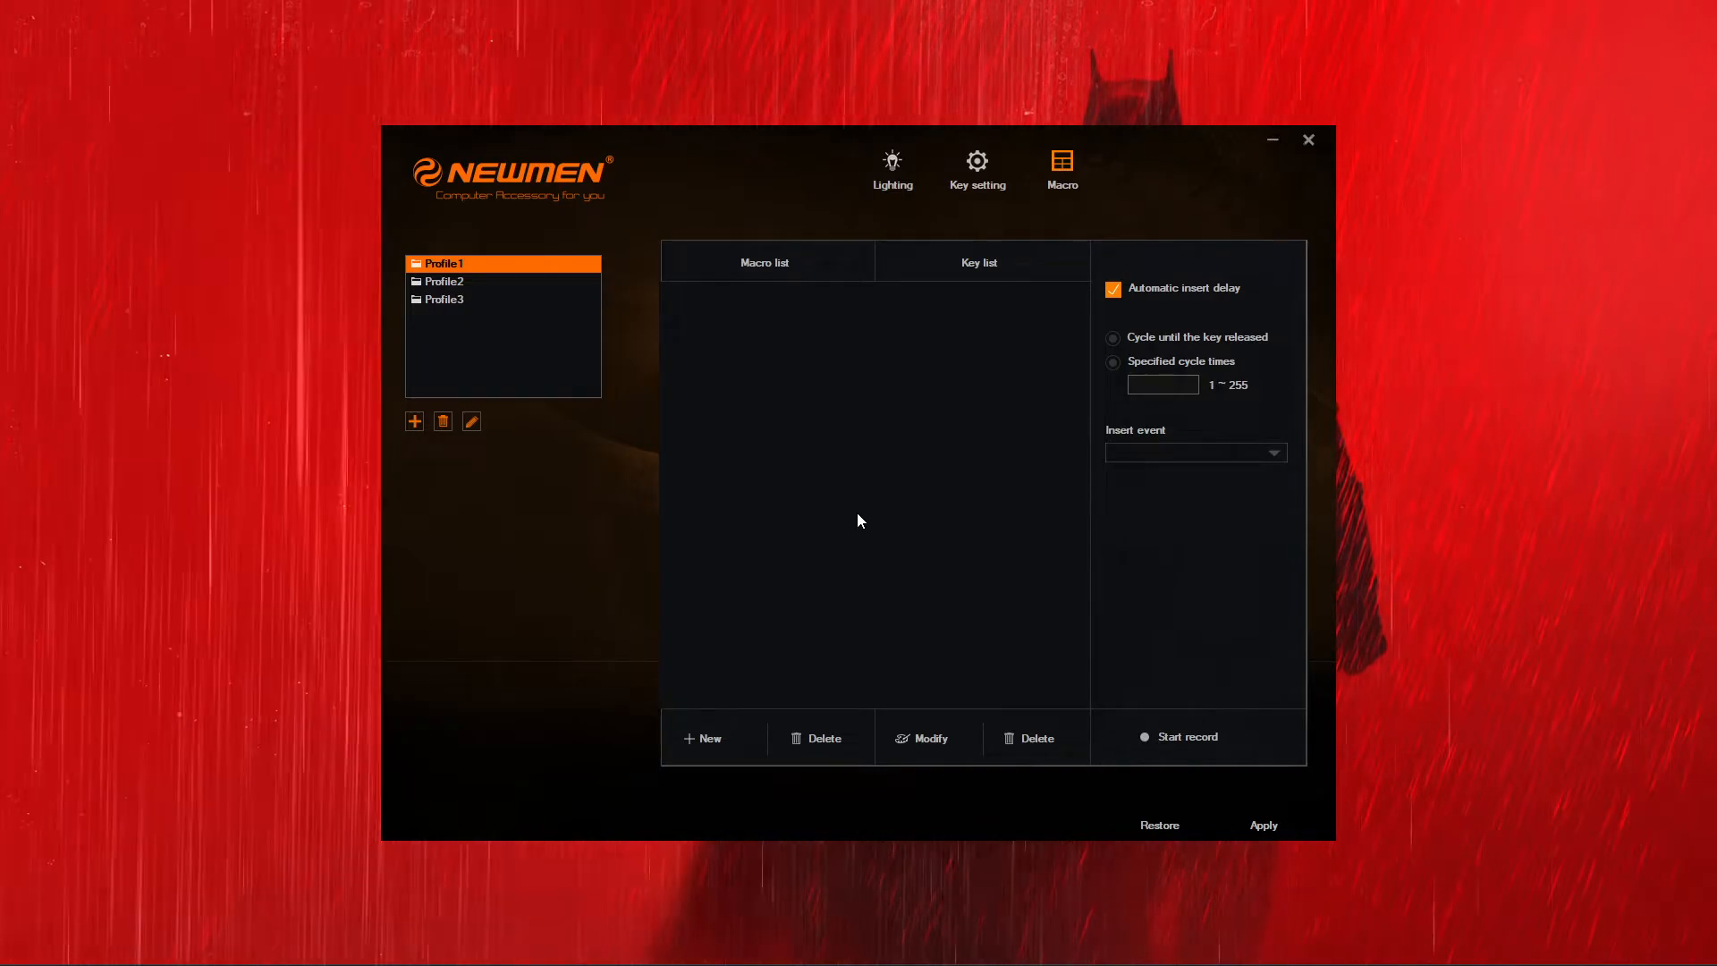
pyautogui.moveTo(833, 485)
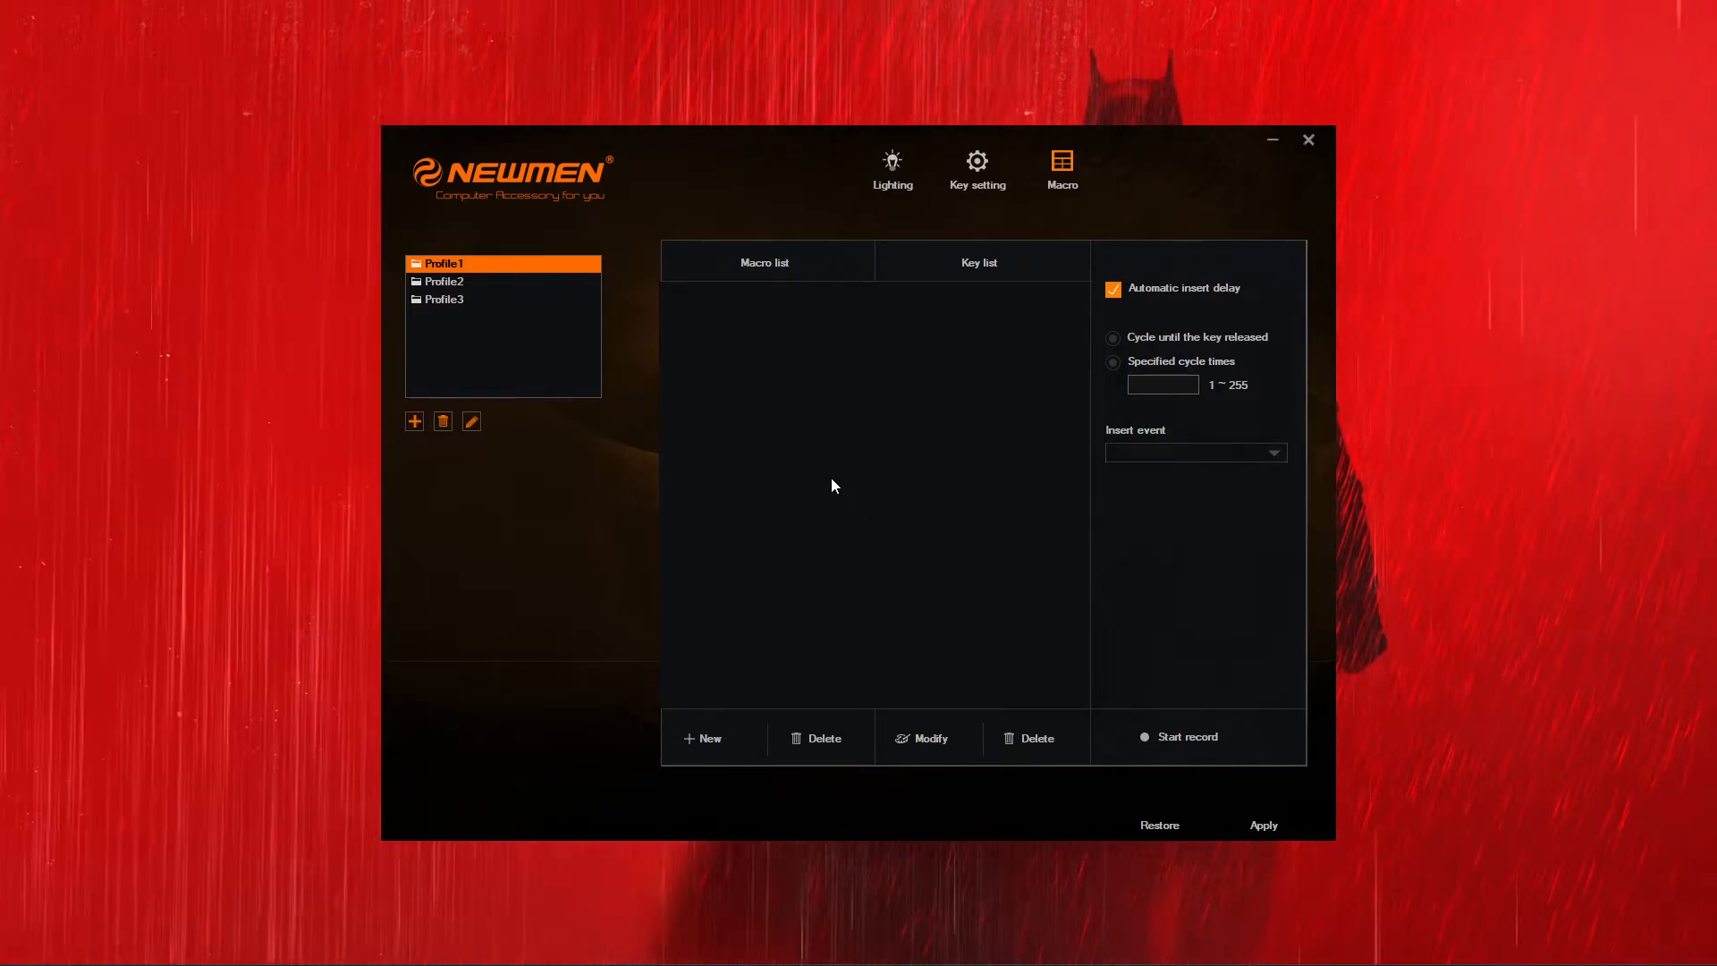
pyautogui.moveTo(907, 382)
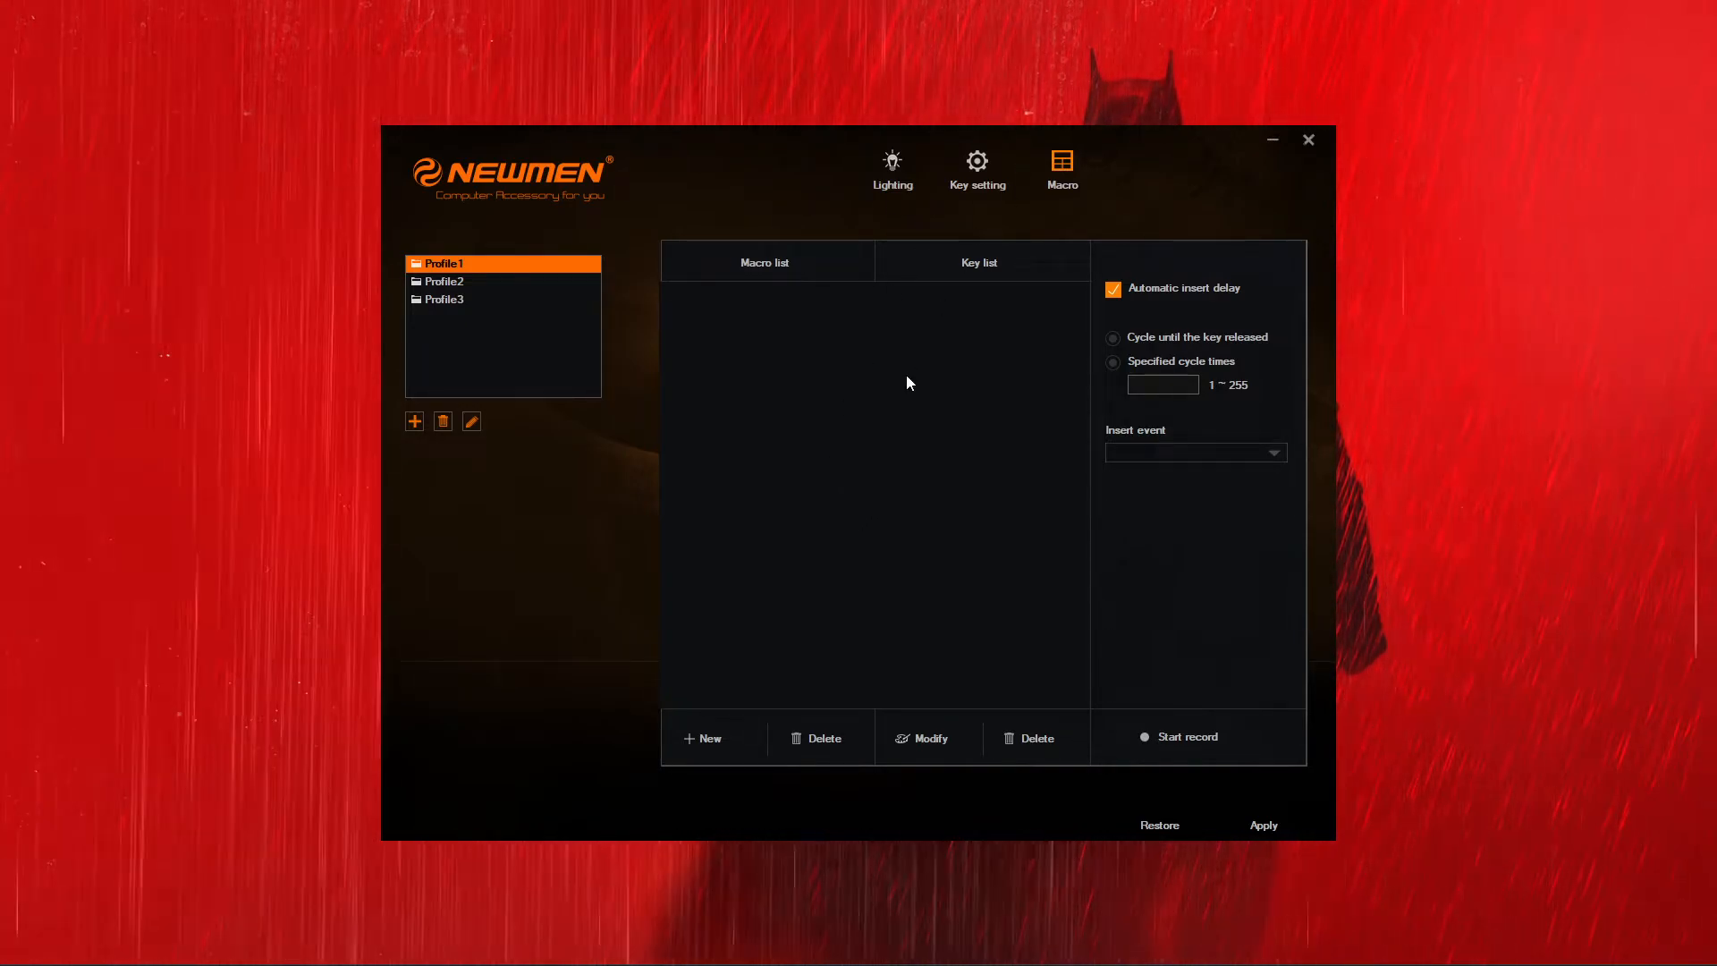
pyautogui.click(892, 167)
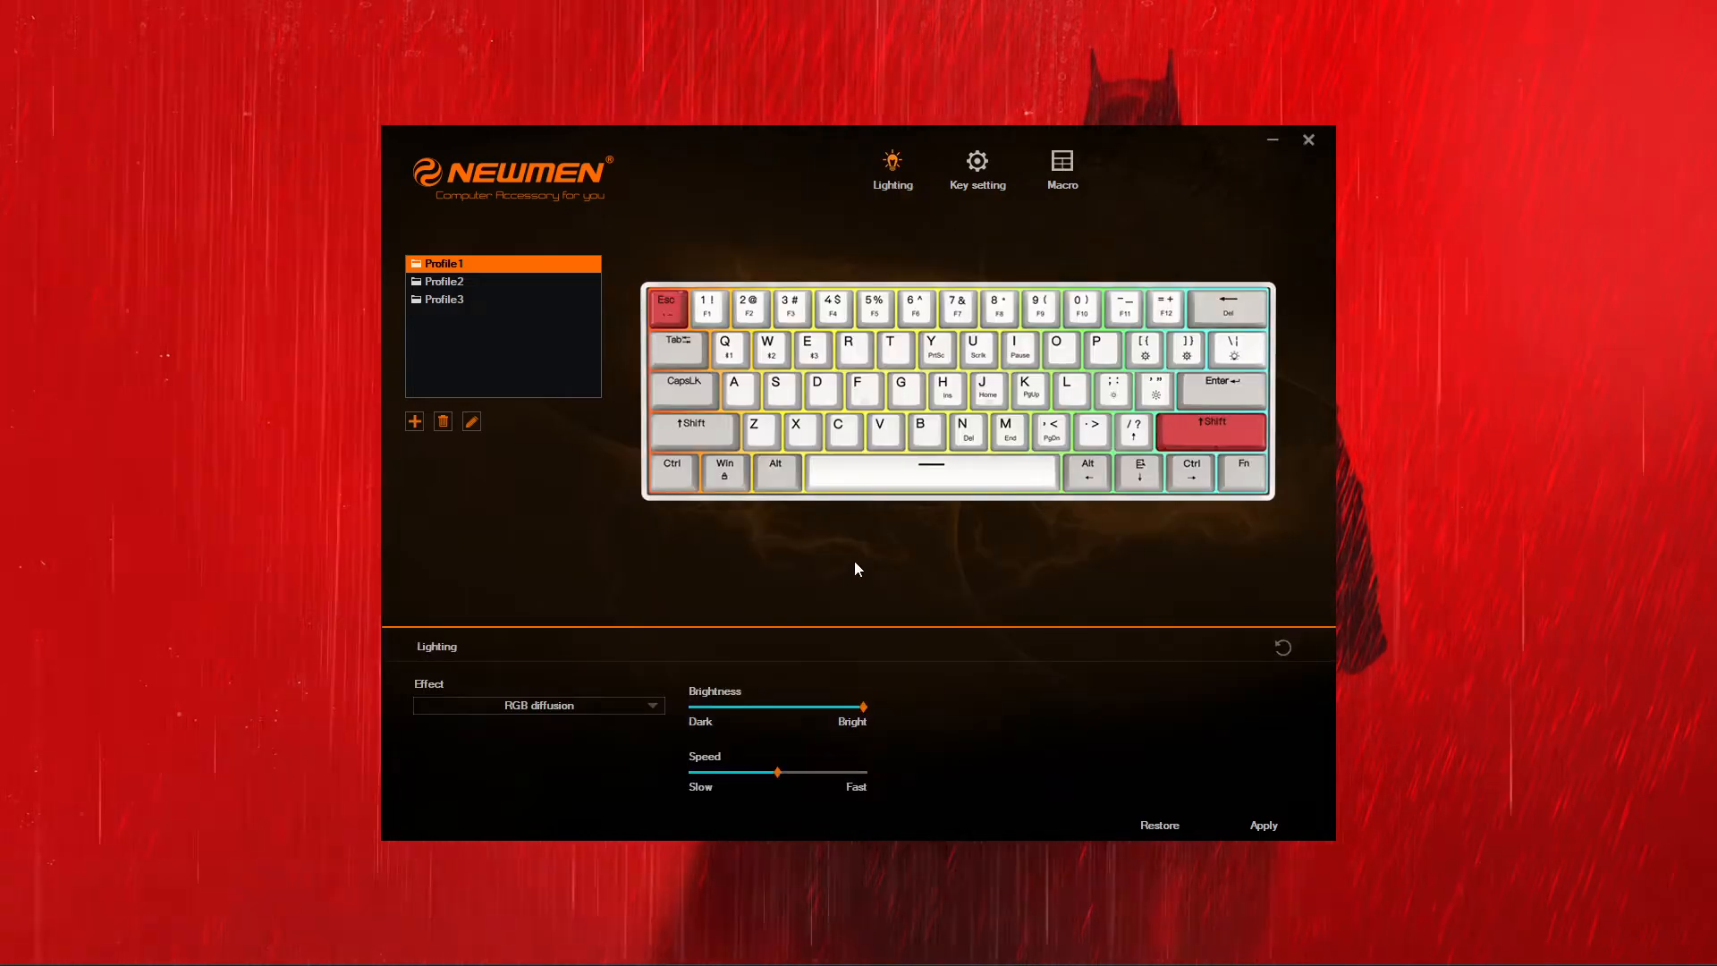